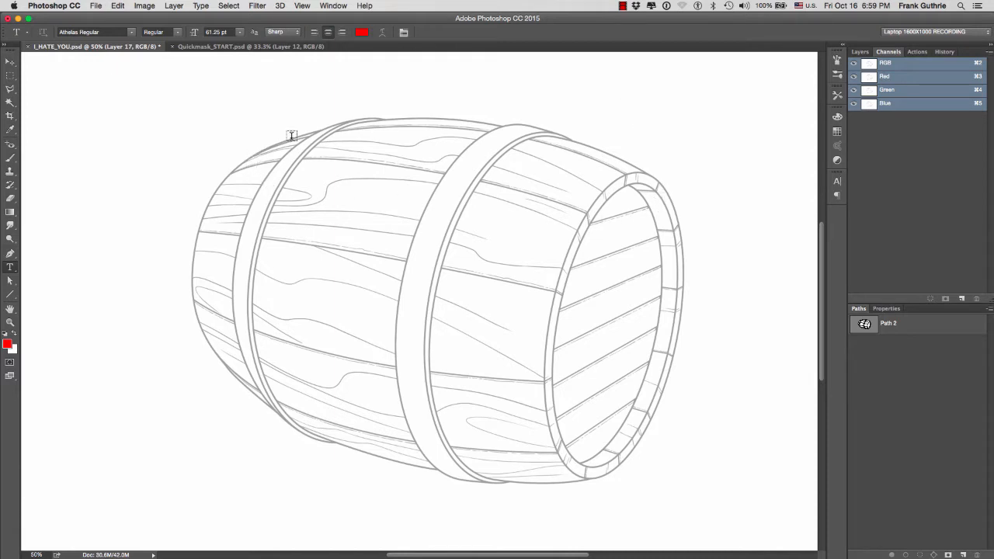
pyautogui.moveTo(553, 125)
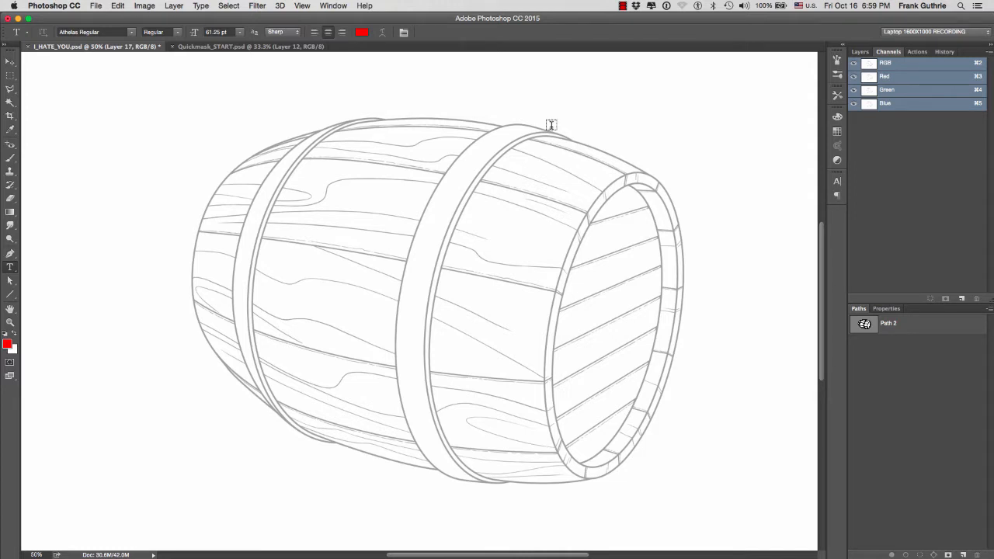
pyautogui.moveTo(379, 209)
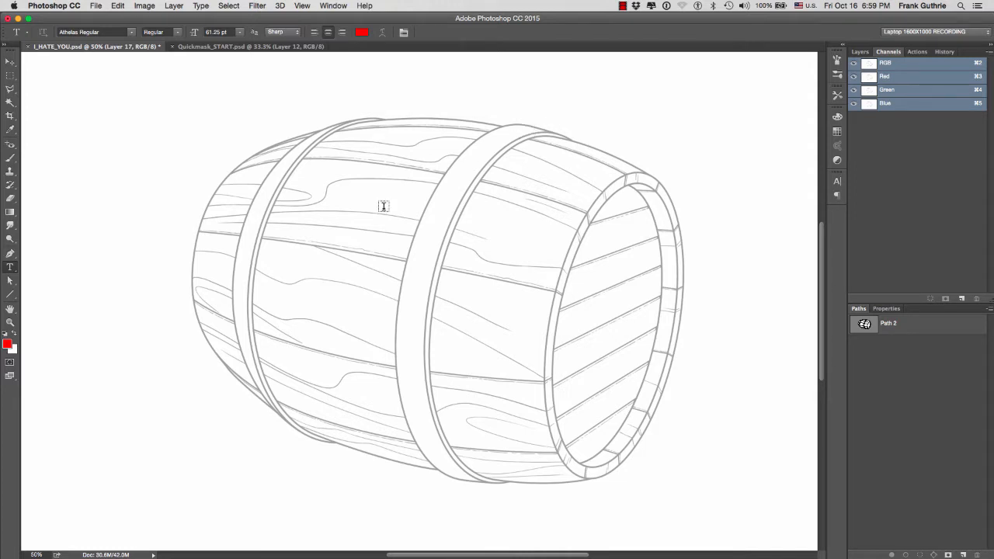
pyautogui.moveTo(56, 344)
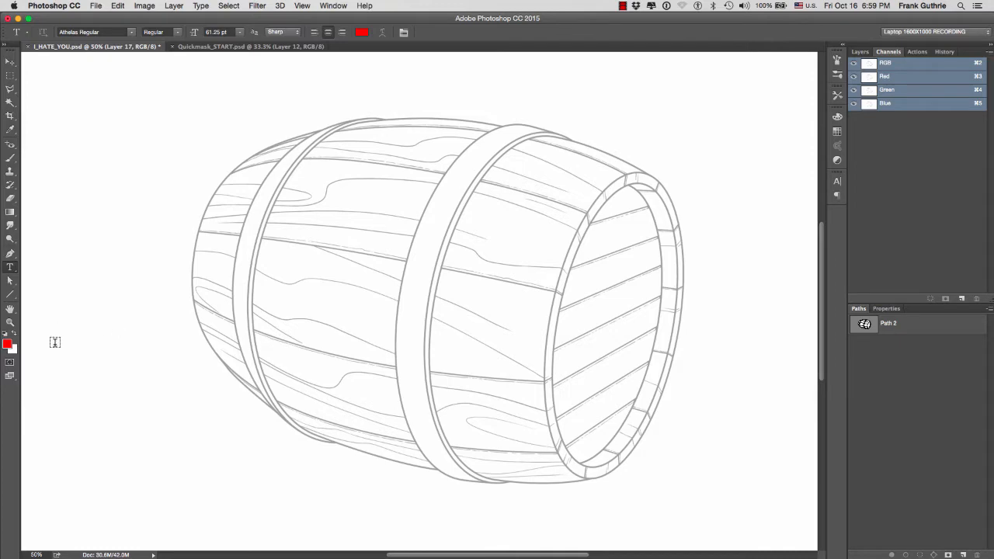
pyautogui.moveTo(44, 354)
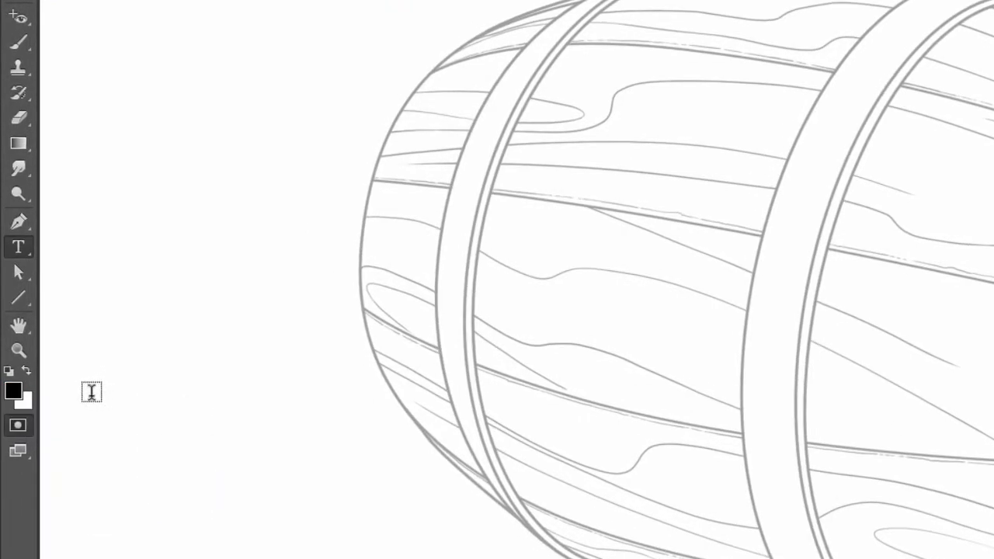
pyautogui.moveTo(22, 398)
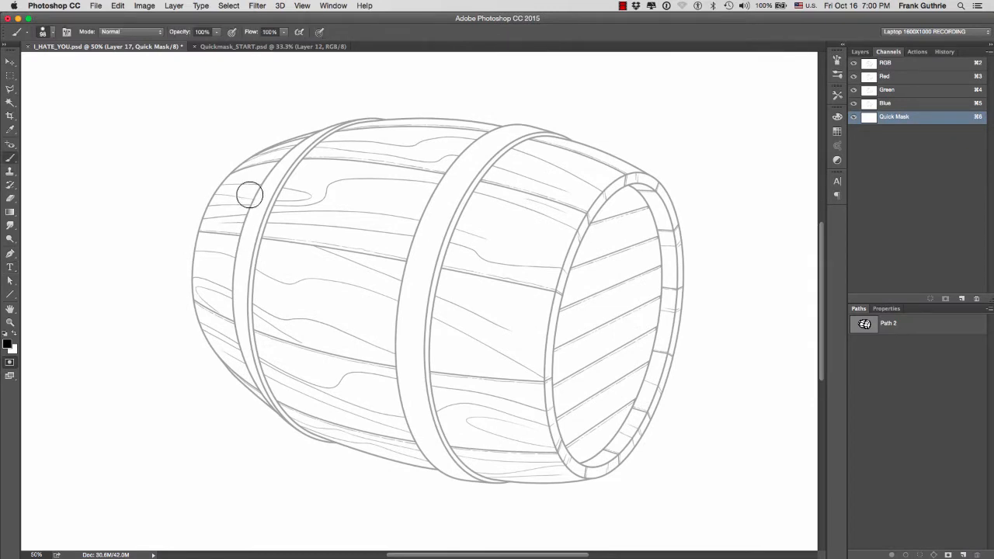
pyautogui.moveTo(253, 164)
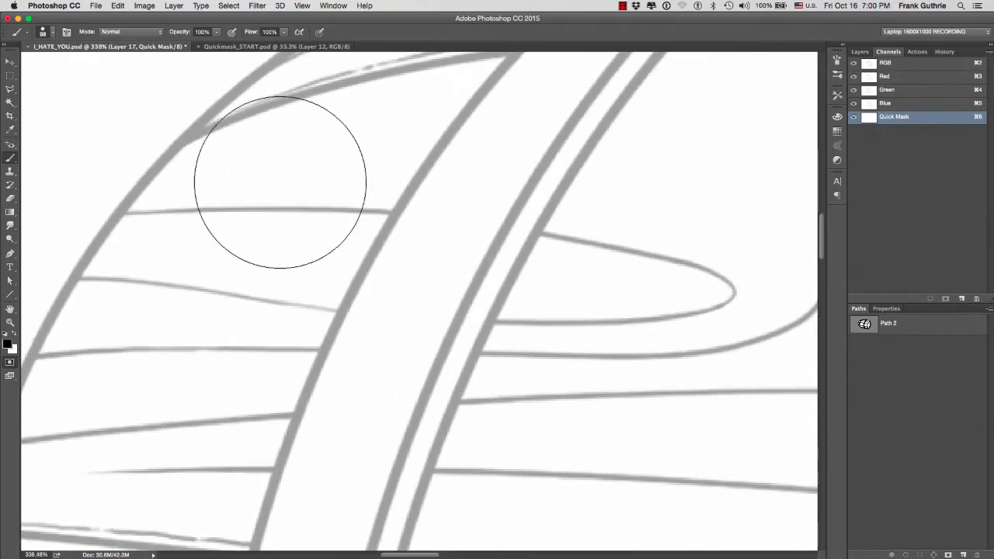
# Paint green quick-mask strokes across the upper plank from its left end toward the rim.
pyautogui.moveTo(280, 183); pyautogui.dragTo(249, 214)
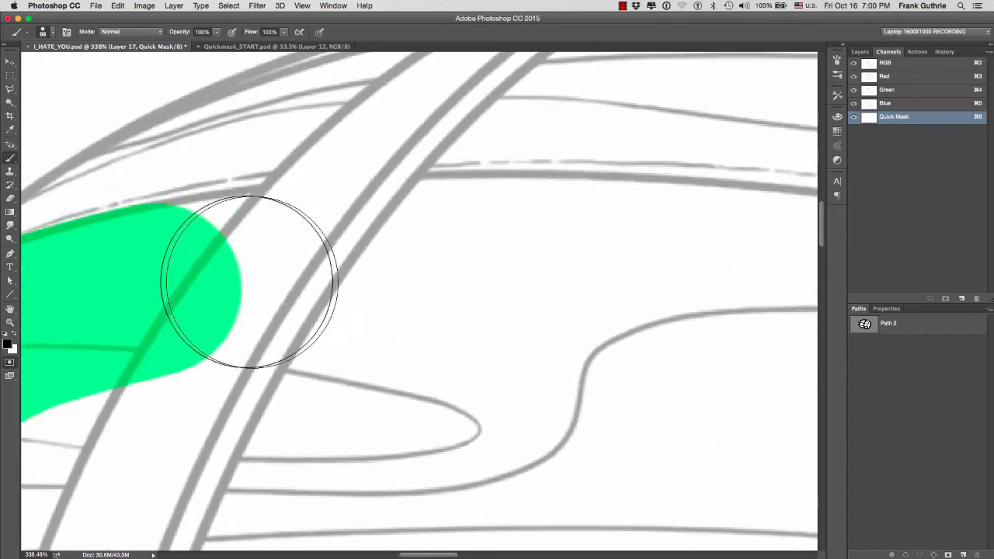
pyautogui.moveTo(233, 280); pyautogui.dragTo(344, 261)
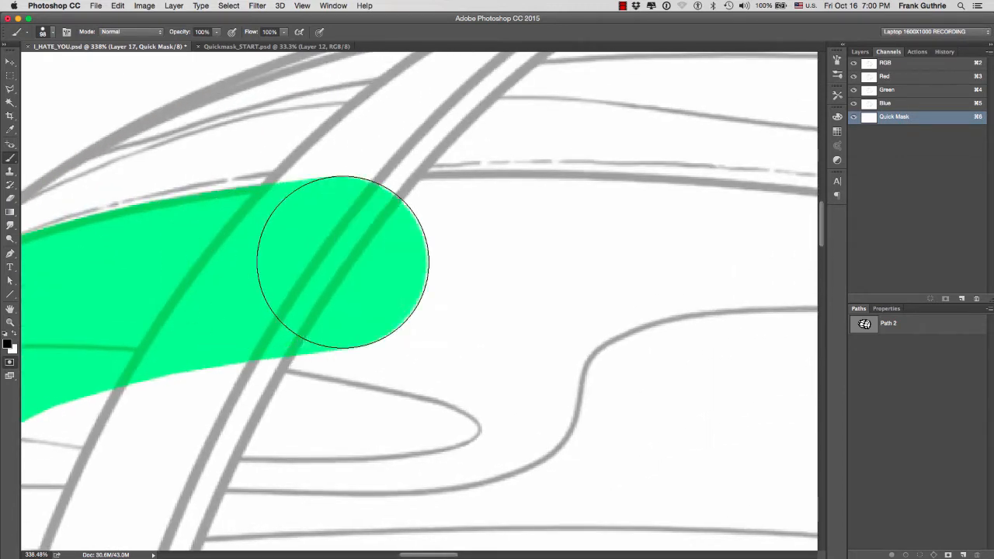
pyautogui.moveTo(342, 264); pyautogui.dragTo(649, 265)
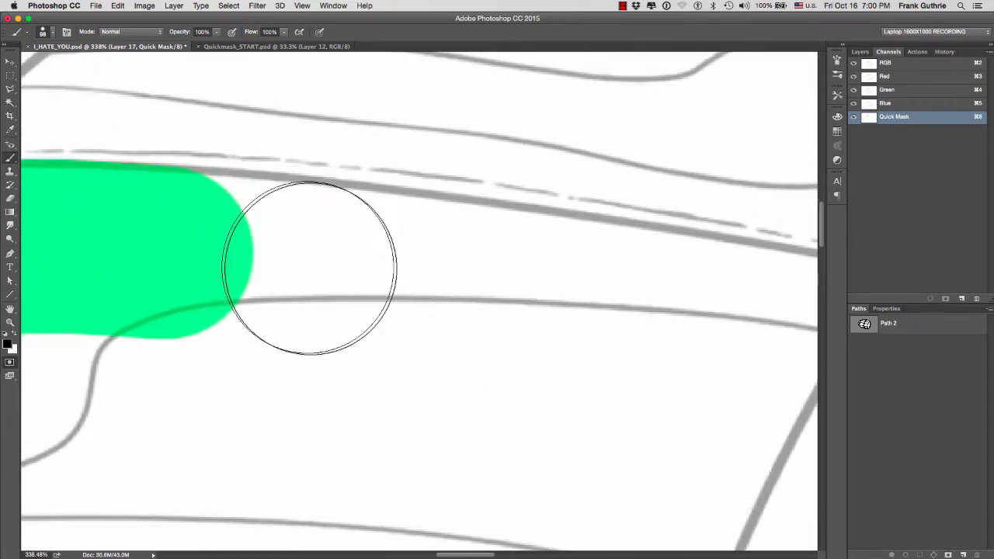
pyautogui.moveTo(311, 267); pyautogui.dragTo(613, 303)
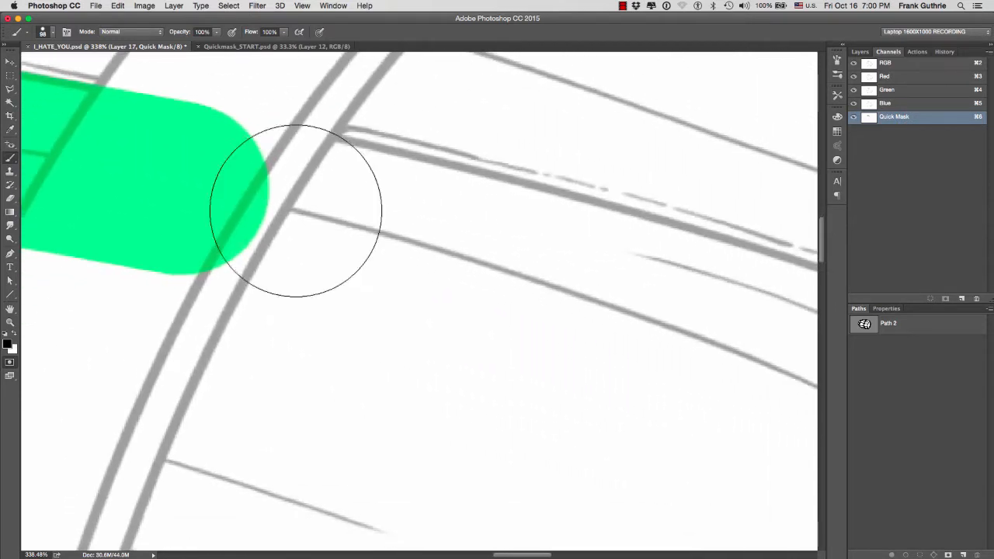
pyautogui.moveTo(295, 210); pyautogui.dragTo(567, 276)
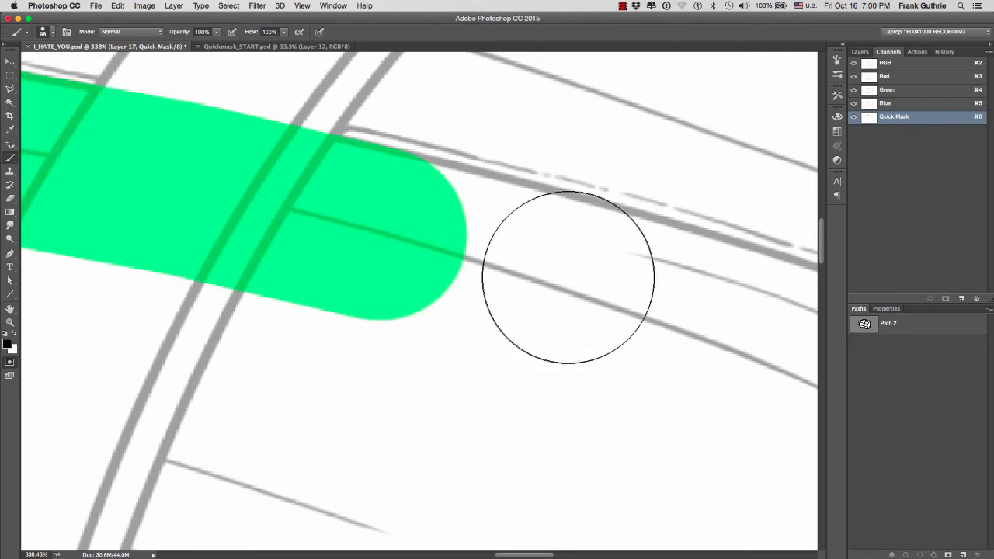
pyautogui.moveTo(567, 277); pyautogui.dragTo(718, 329)
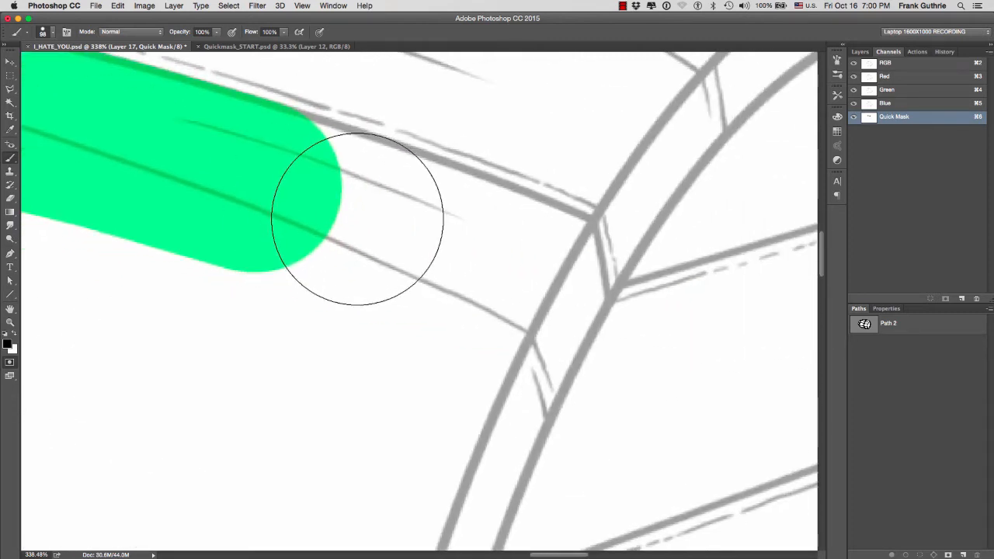
pyautogui.moveTo(357, 217); pyautogui.dragTo(500, 267)
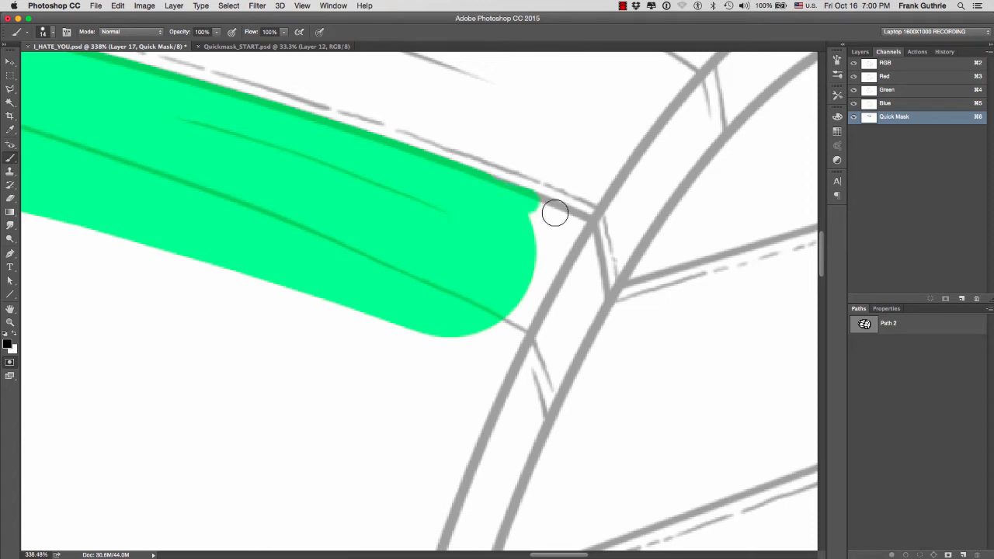
# Fill the plank's corner against the rim and trace the metal band's edge below it.
pyautogui.moveTo(556, 214); pyautogui.dragTo(538, 206)
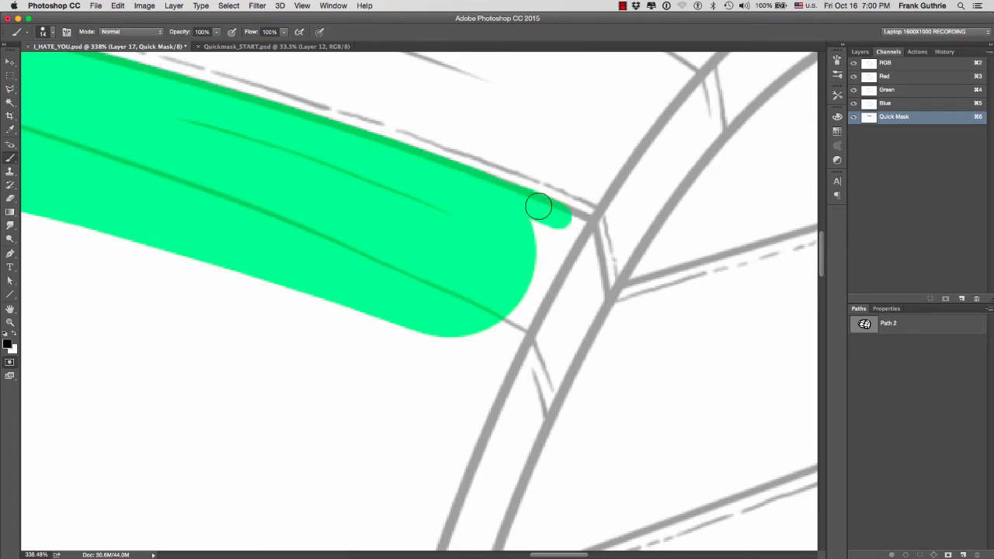
pyautogui.moveTo(538, 206); pyautogui.dragTo(600, 303)
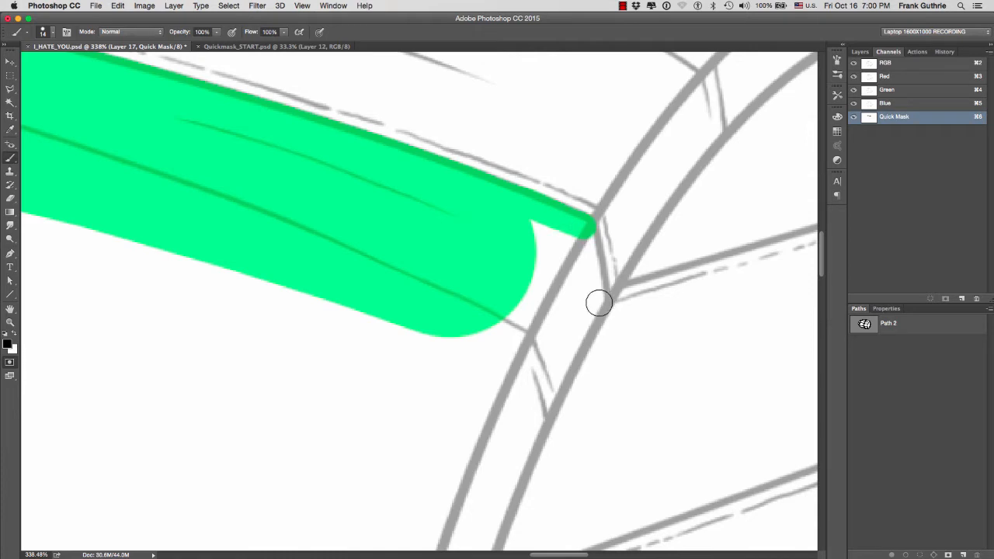
pyautogui.moveTo(599, 303); pyautogui.dragTo(574, 350)
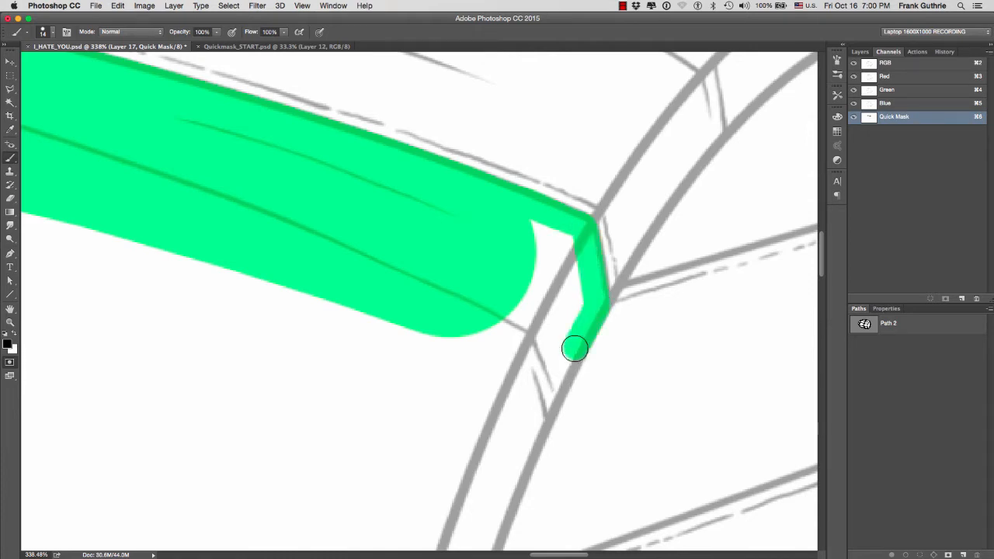
pyautogui.scroll(-3)
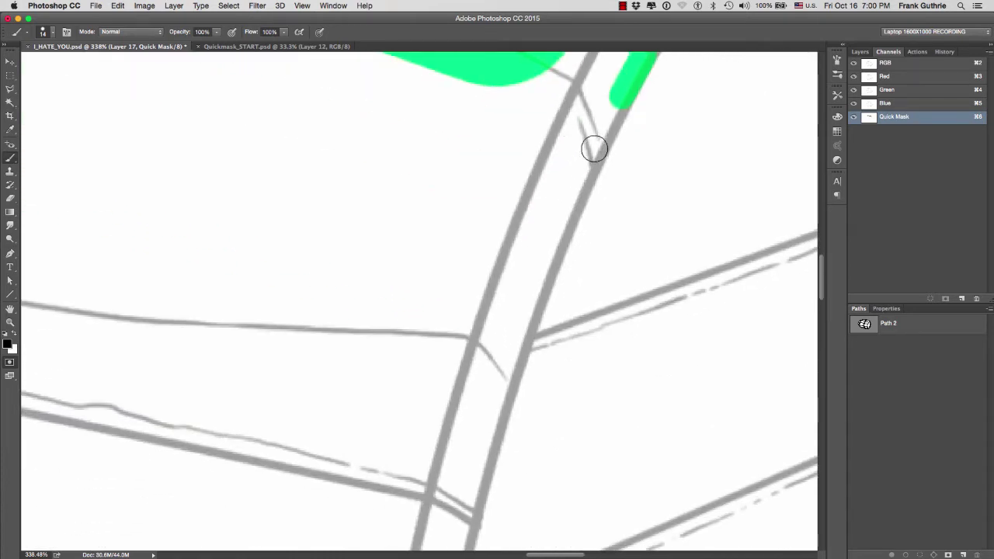
pyautogui.moveTo(593, 149); pyautogui.dragTo(567, 221)
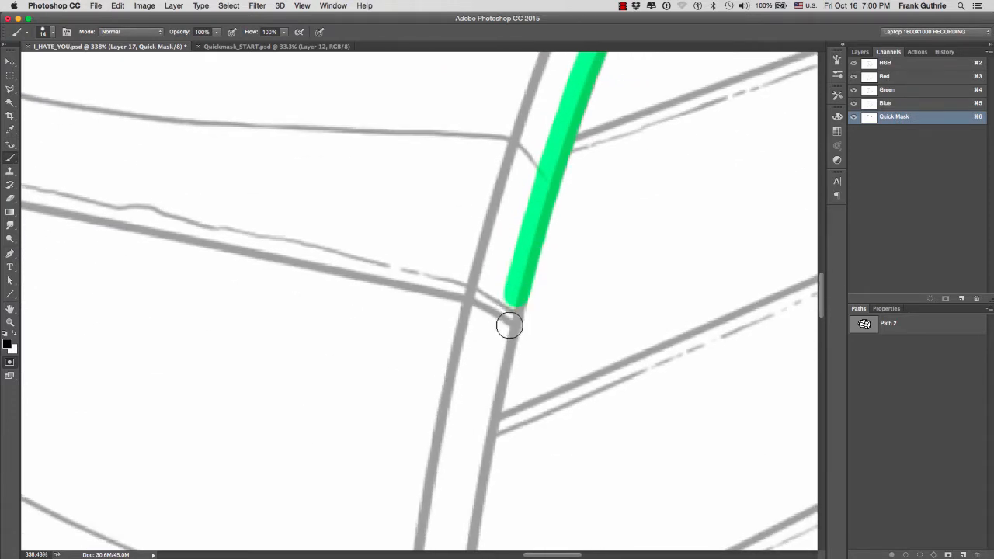
pyautogui.moveTo(509, 325); pyautogui.dragTo(500, 320)
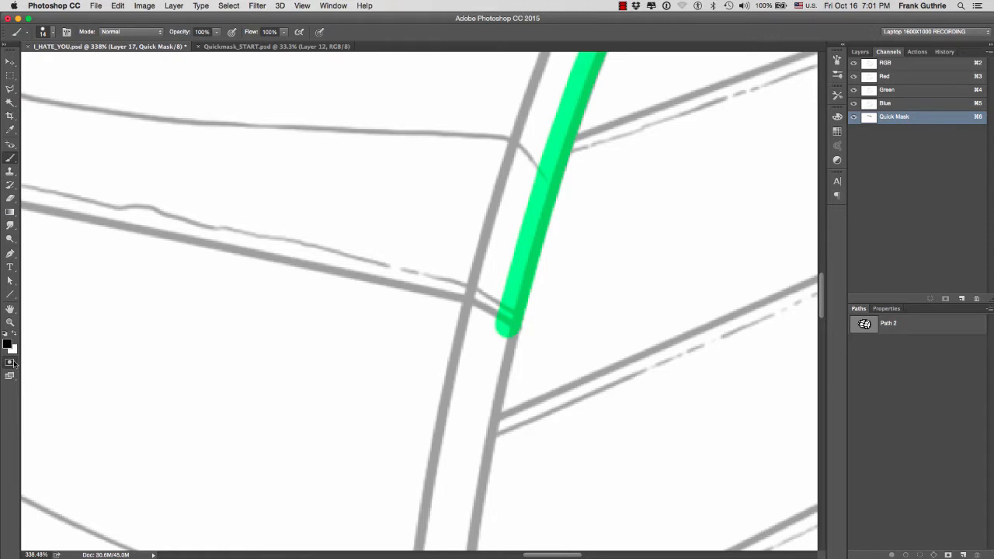
pyautogui.doubleClick(9, 364)
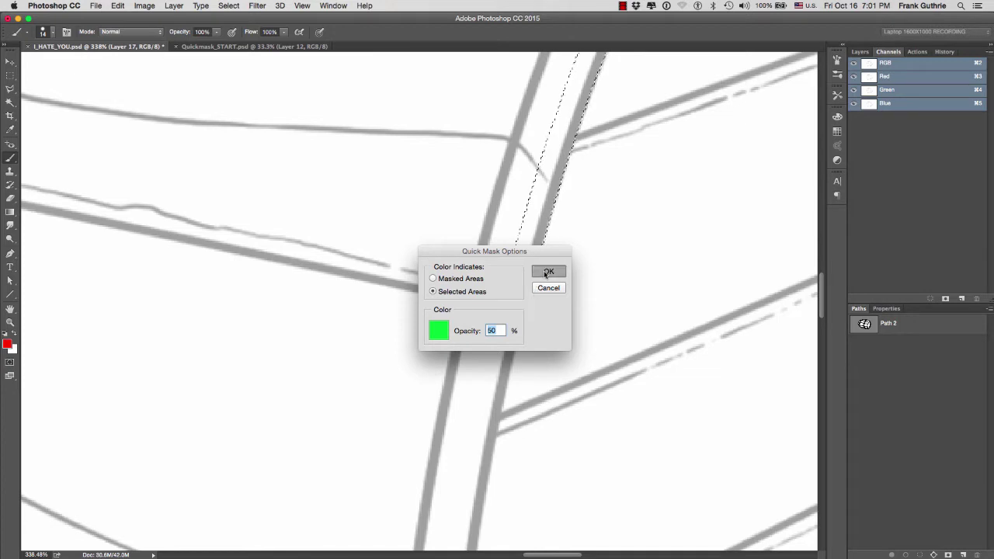
# Confirm the Quick Mask options showing selected areas in green at 50% opacity.
pyautogui.click(548, 272)
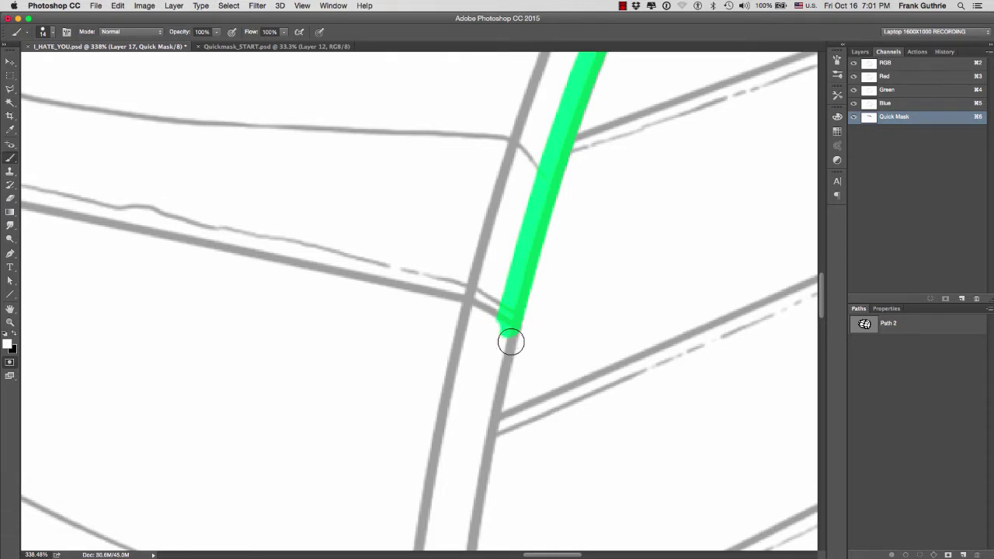
# Touch up the band stroke and paint the plank line and corner beside the band.
pyautogui.moveTo(511, 341); pyautogui.dragTo(509, 309)
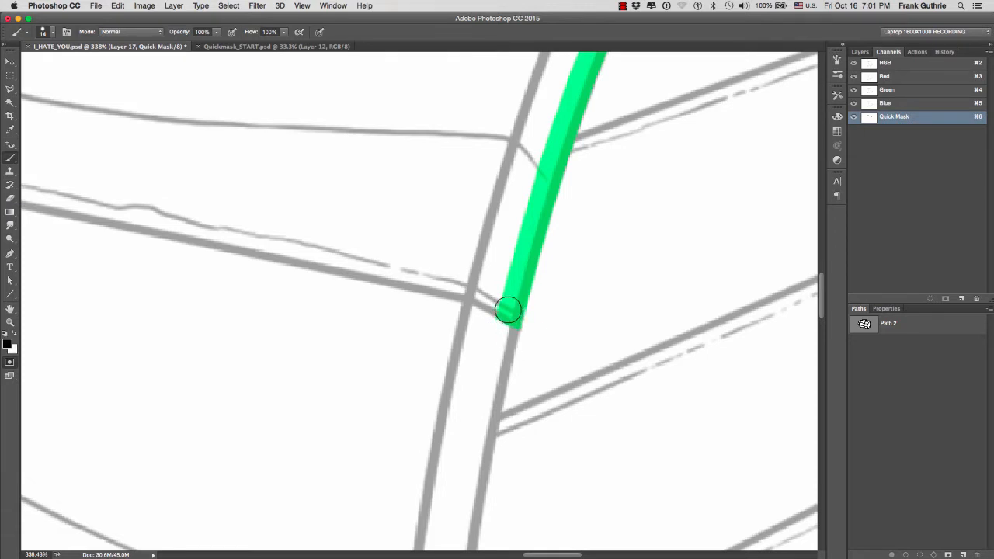
pyautogui.moveTo(510, 311); pyautogui.dragTo(458, 292)
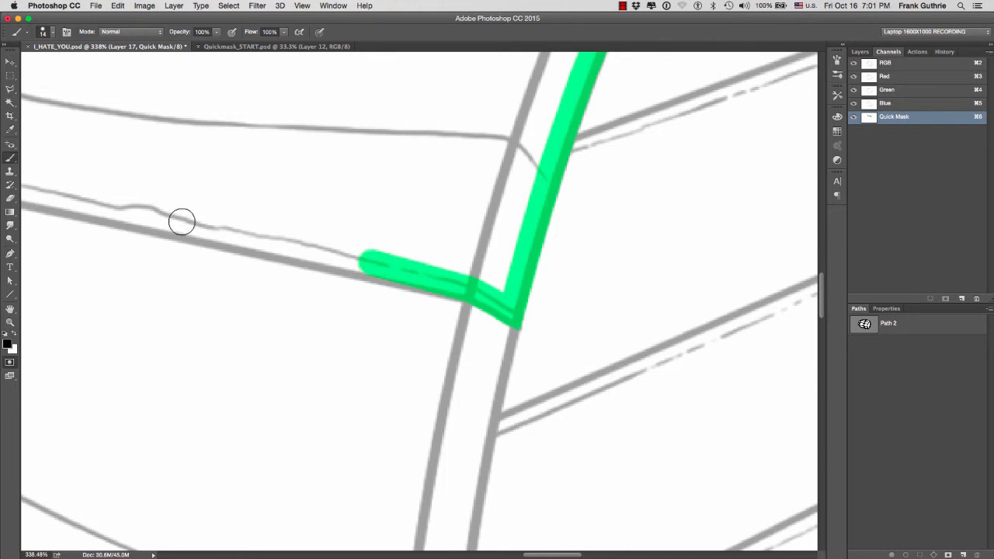
pyautogui.moveTo(373, 264); pyautogui.dragTo(463, 287)
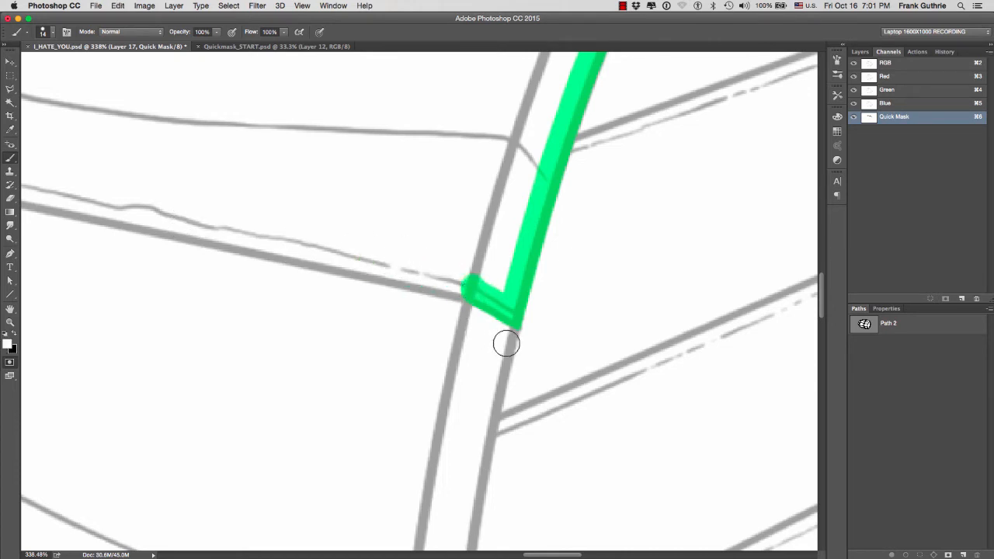
pyautogui.moveTo(507, 343); pyautogui.dragTo(481, 294)
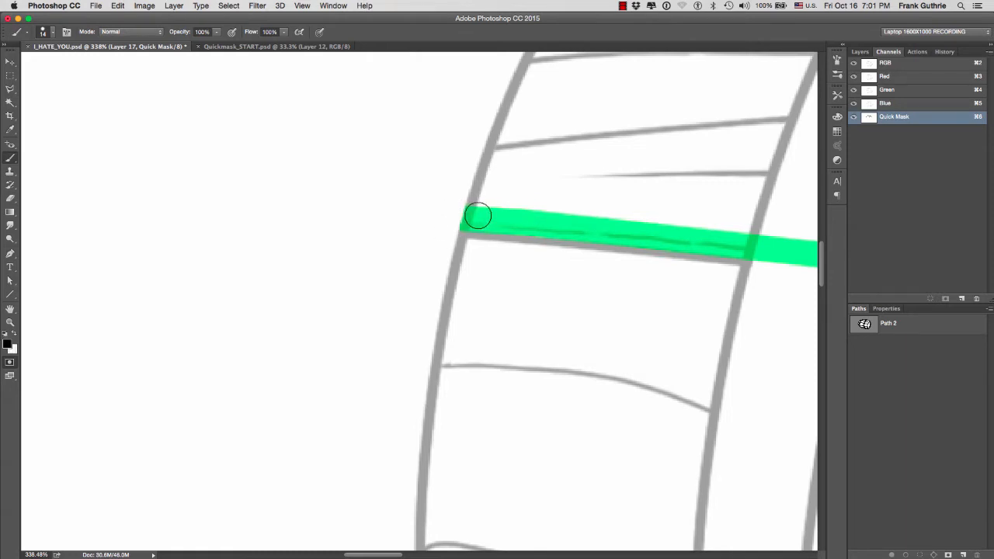
# Mask the plank edge across the rim and trace the rim outline around the planks.
pyautogui.moveTo(478, 215); pyautogui.dragTo(505, 140)
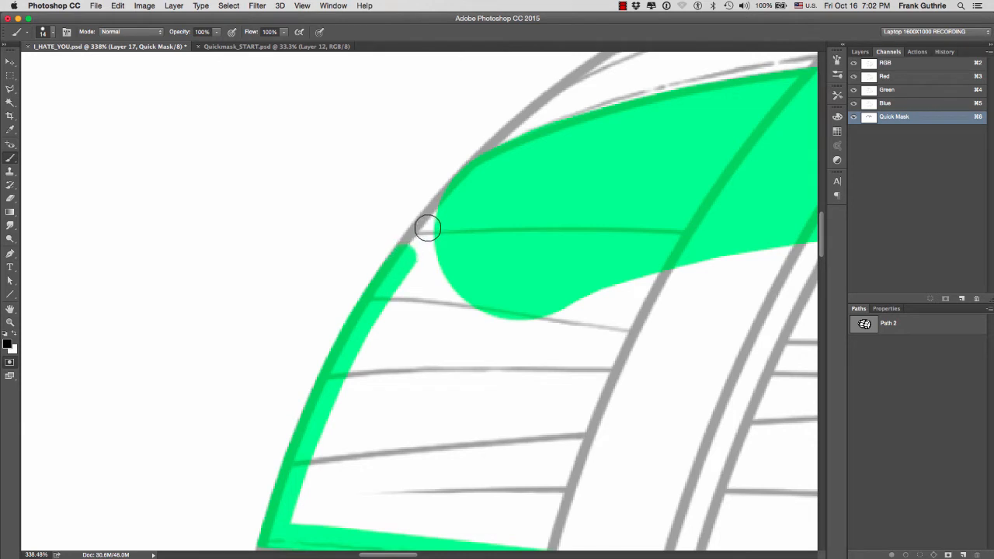
pyautogui.moveTo(427, 227); pyautogui.dragTo(467, 180)
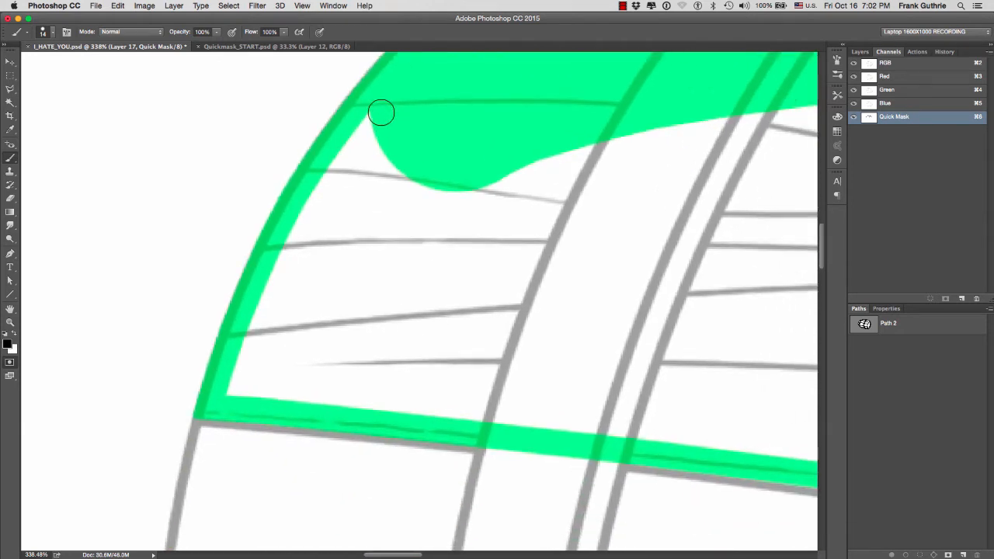
pyautogui.moveTo(382, 112); pyautogui.dragTo(460, 165)
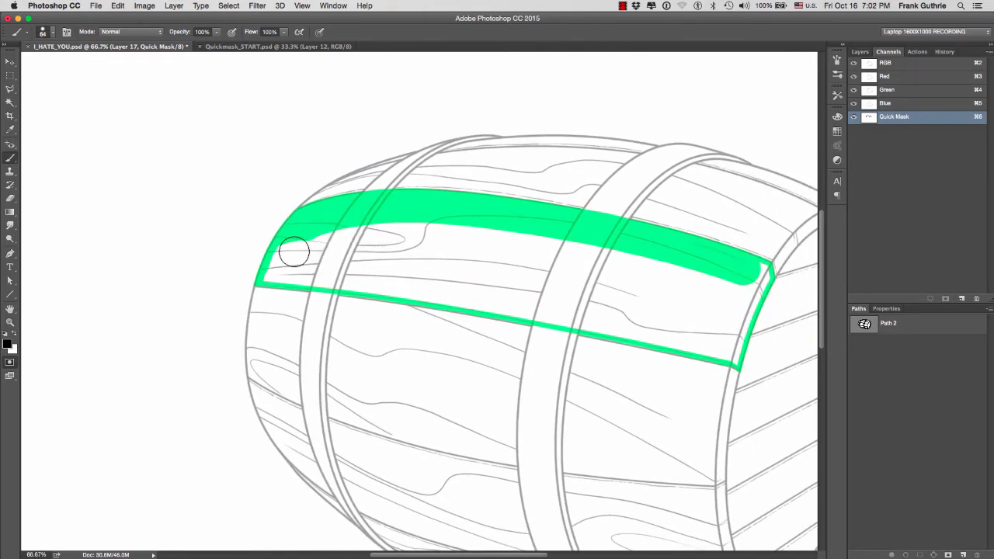
# Fill the upper plank's interior solidly with green mask paint, including the gaps along its right edge.
pyautogui.moveTo(294, 252); pyautogui.dragTo(273, 274)
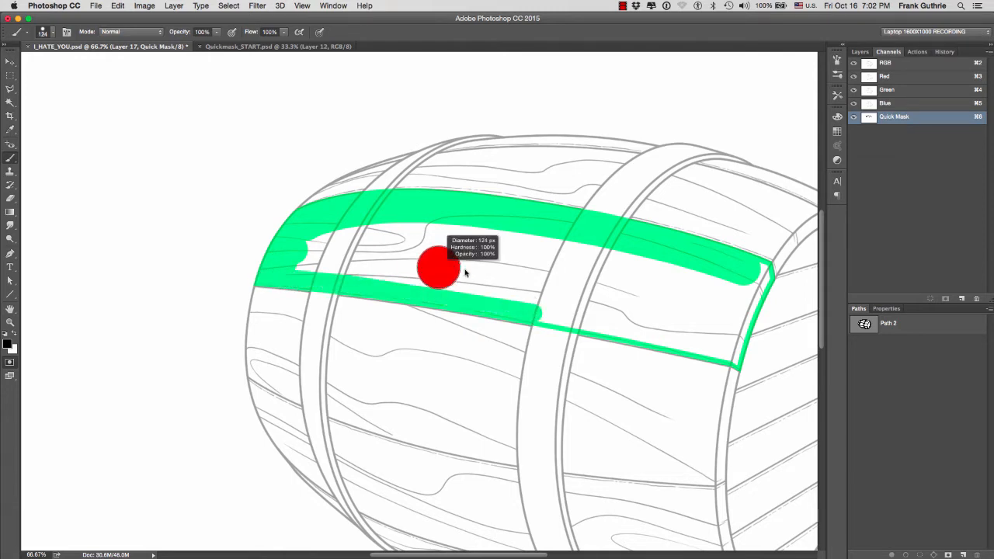
pyautogui.moveTo(435, 267); pyautogui.dragTo(653, 287)
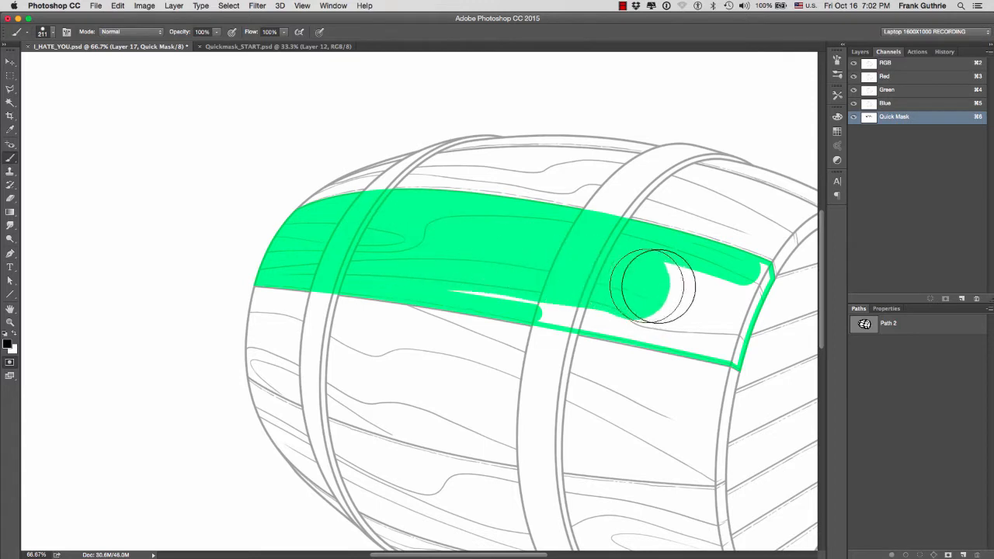
pyautogui.moveTo(656, 287); pyautogui.dragTo(481, 272)
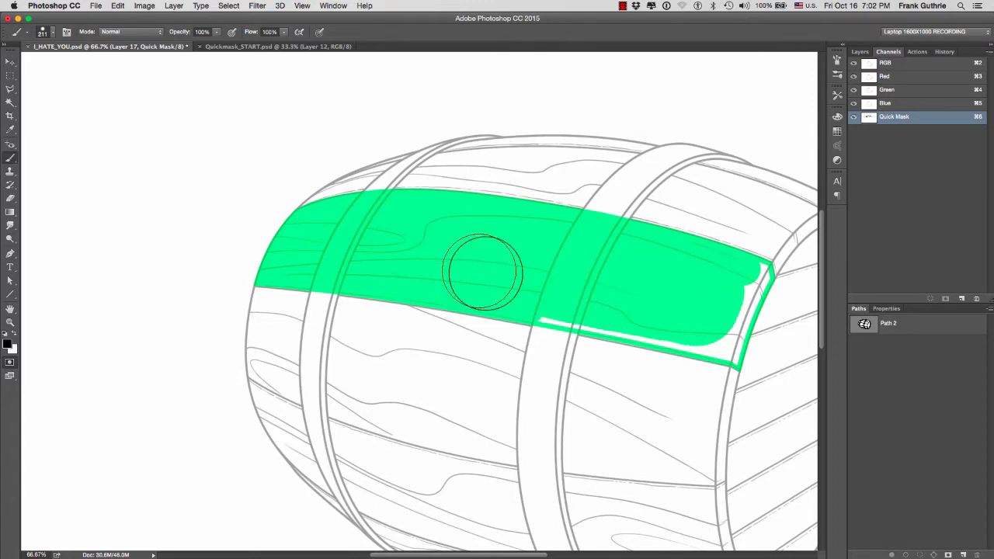
pyautogui.moveTo(482, 272); pyautogui.dragTo(703, 318)
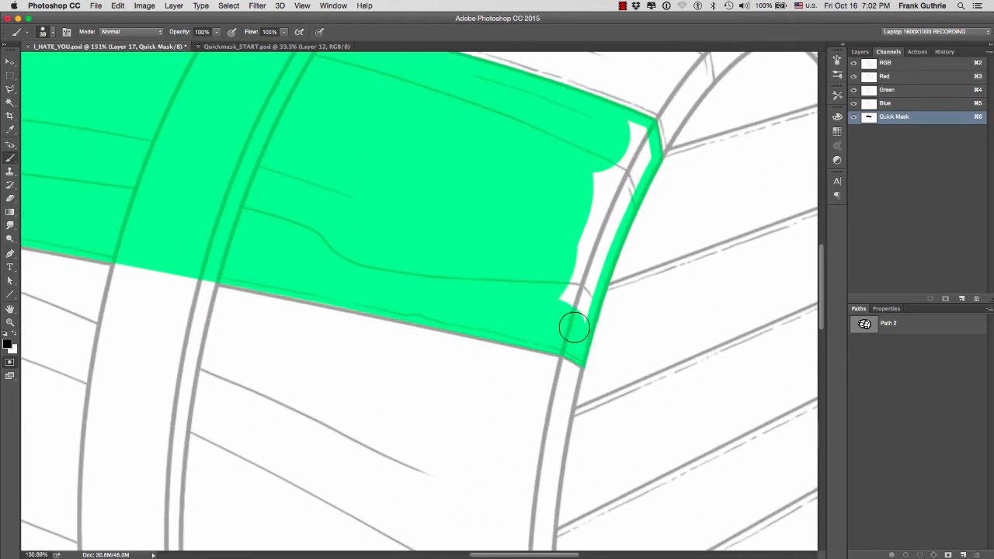
pyautogui.moveTo(575, 326); pyautogui.dragTo(628, 180)
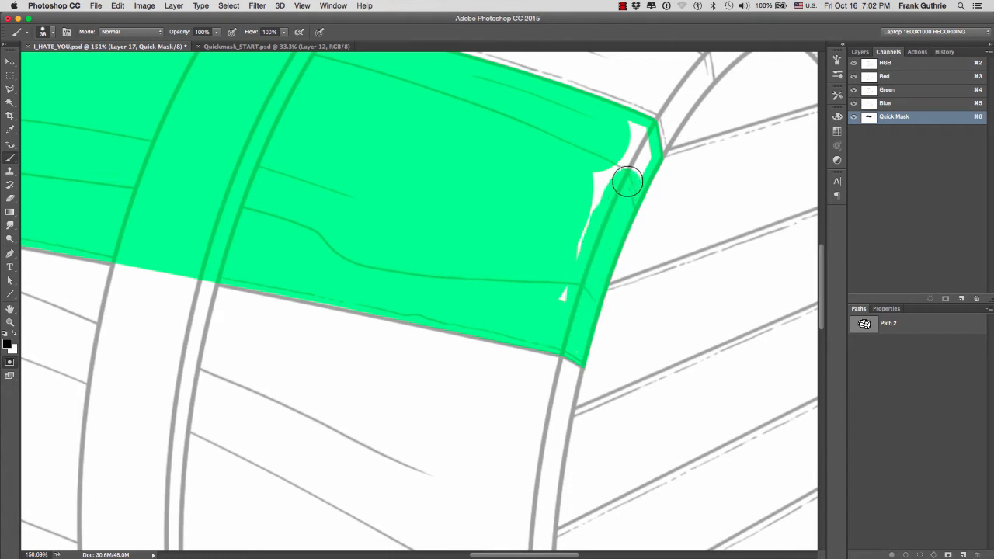
pyautogui.moveTo(628, 181); pyautogui.dragTo(562, 289)
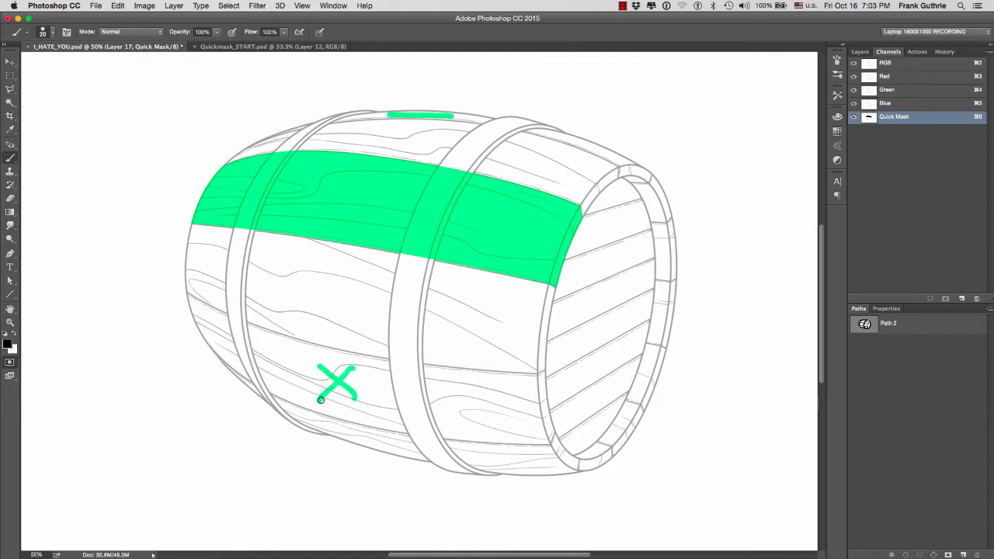
pyautogui.moveTo(315, 407)
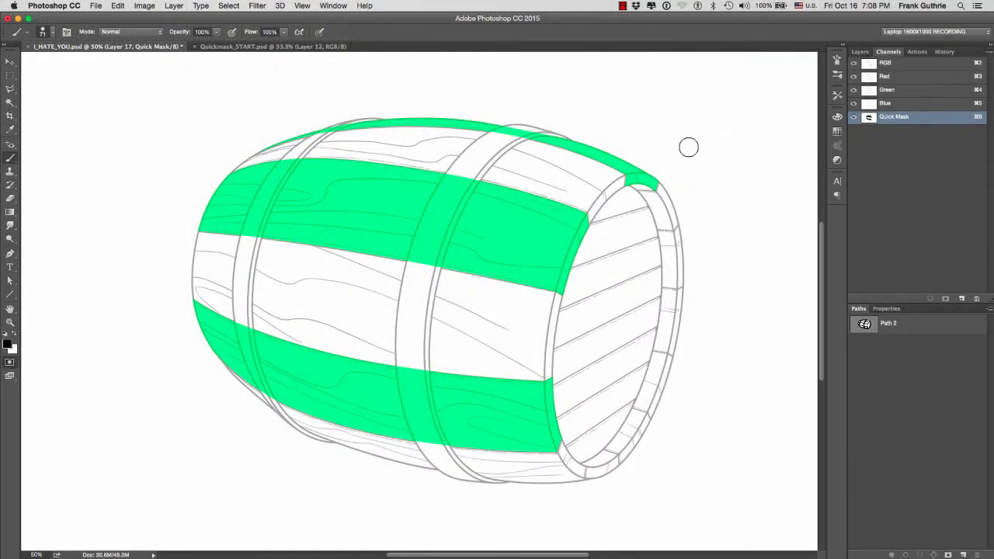
pyautogui.moveTo(671, 152)
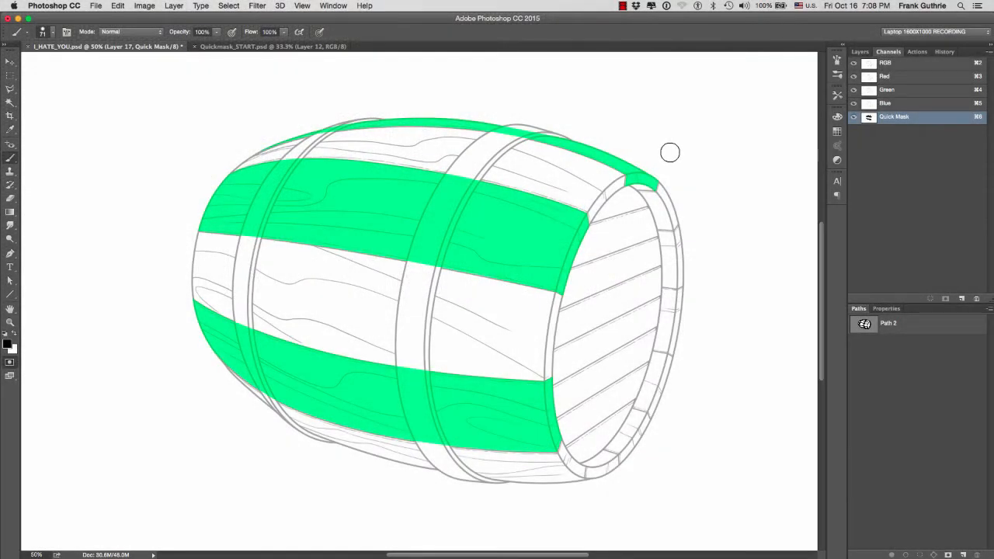
pyautogui.moveTo(362, 227)
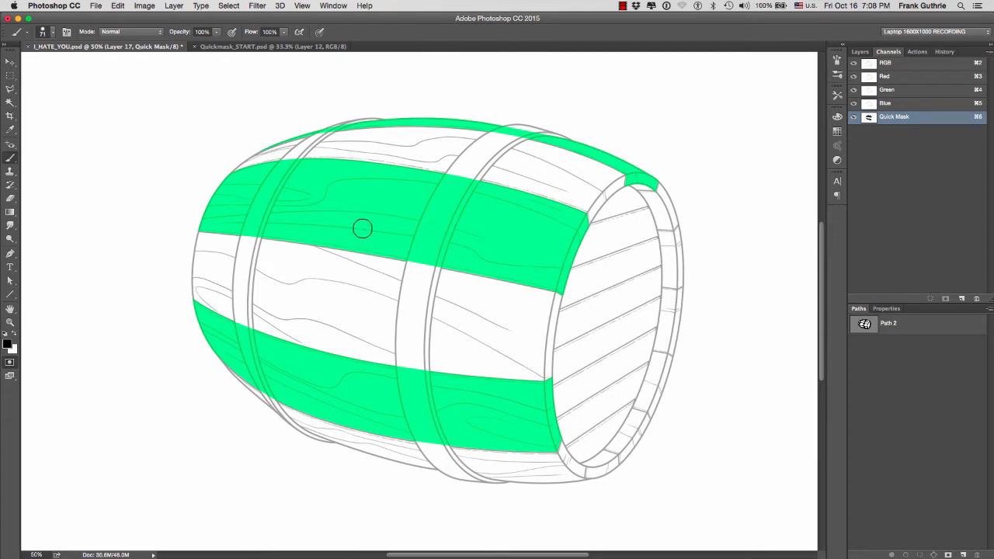
pyautogui.moveTo(485, 158)
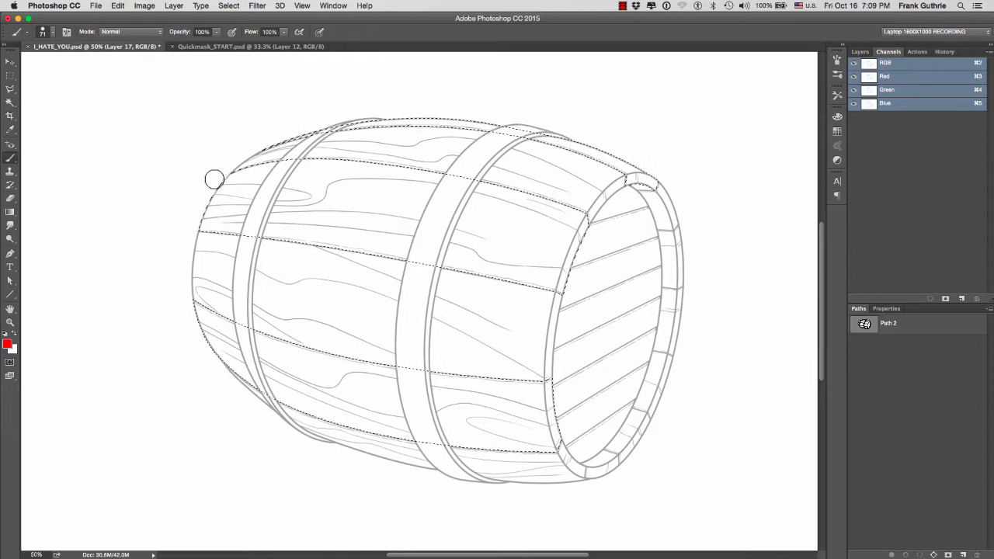
pyautogui.moveTo(741, 159)
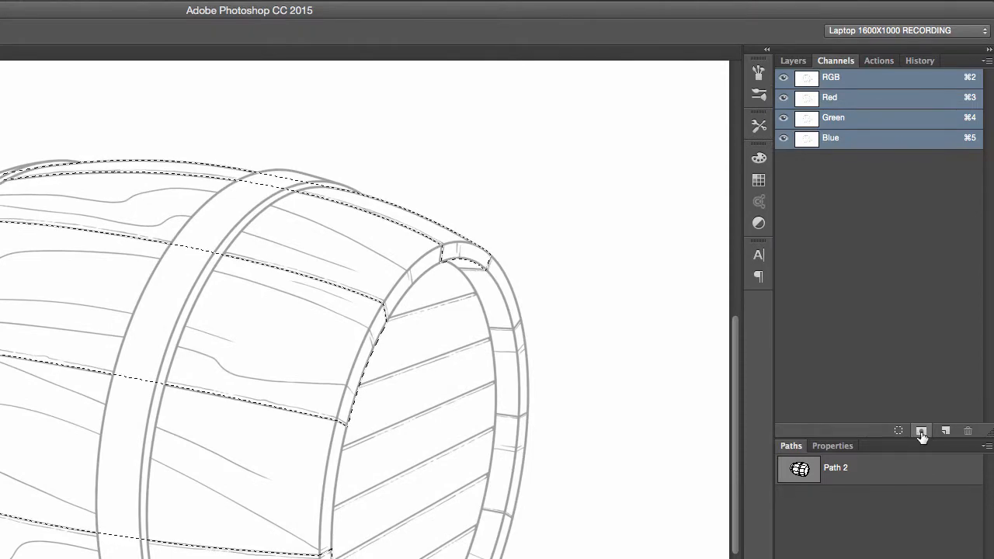
pyautogui.moveTo(921, 431)
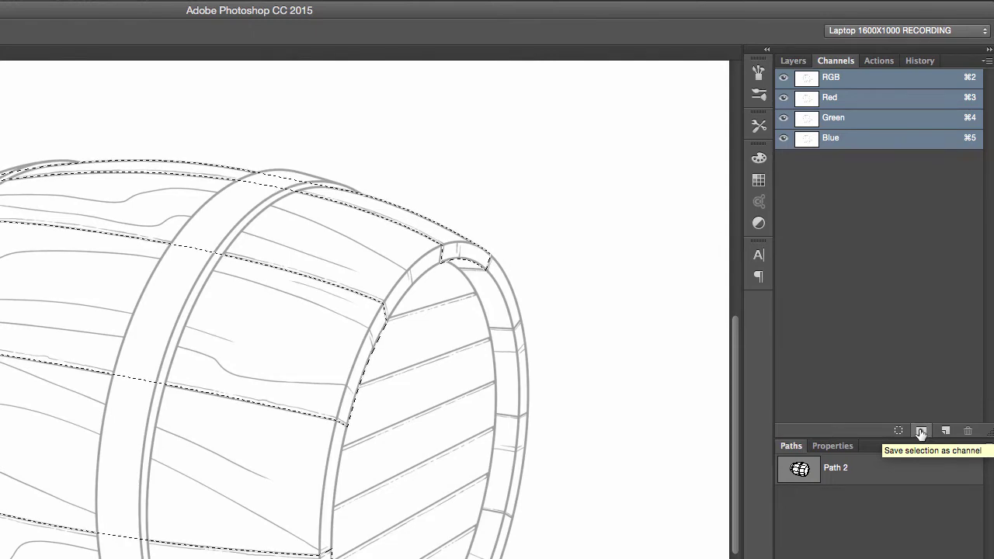
# Save the plank selection as a new Alpha 1 channel and show it as an overlay on the drawing.
pyautogui.click(921, 432)
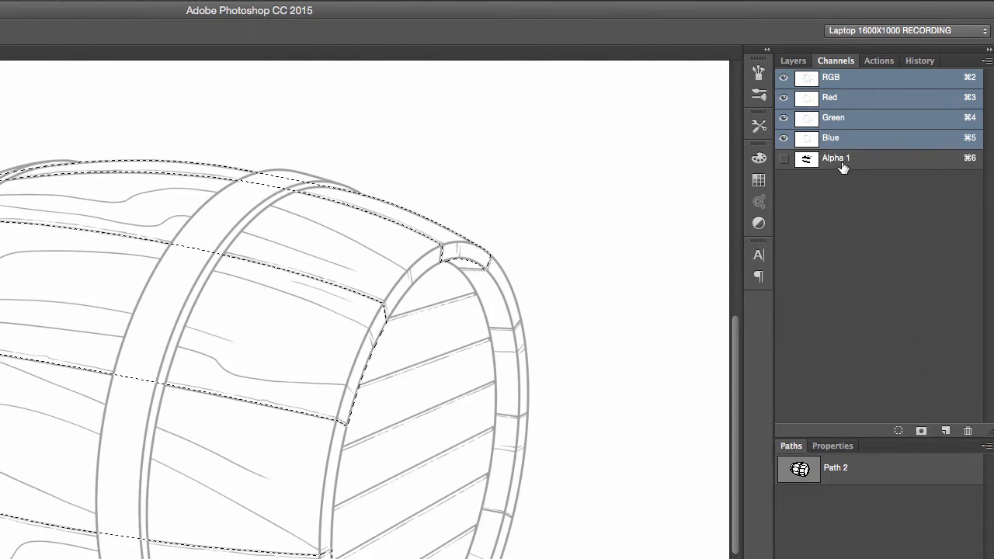
pyautogui.click(836, 158)
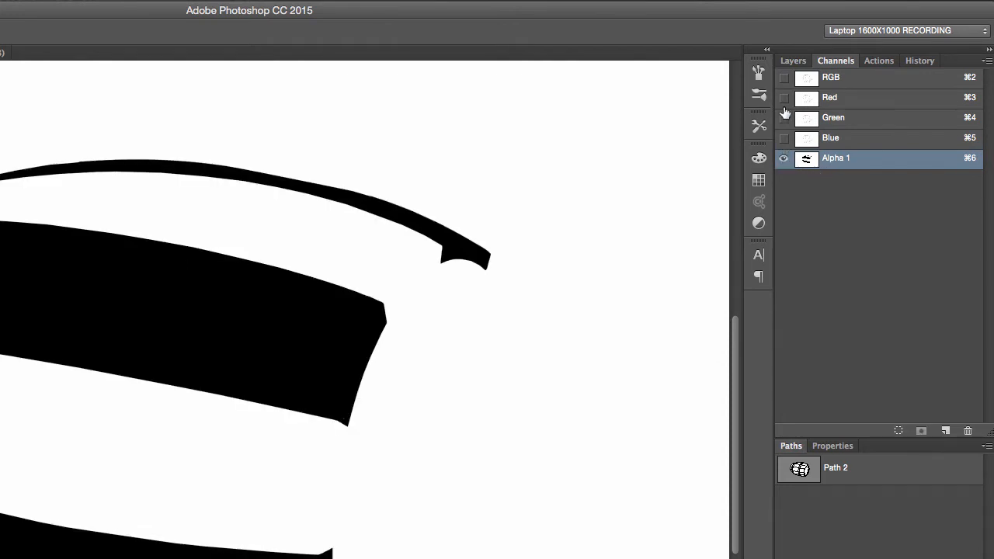
pyautogui.moveTo(856, 81)
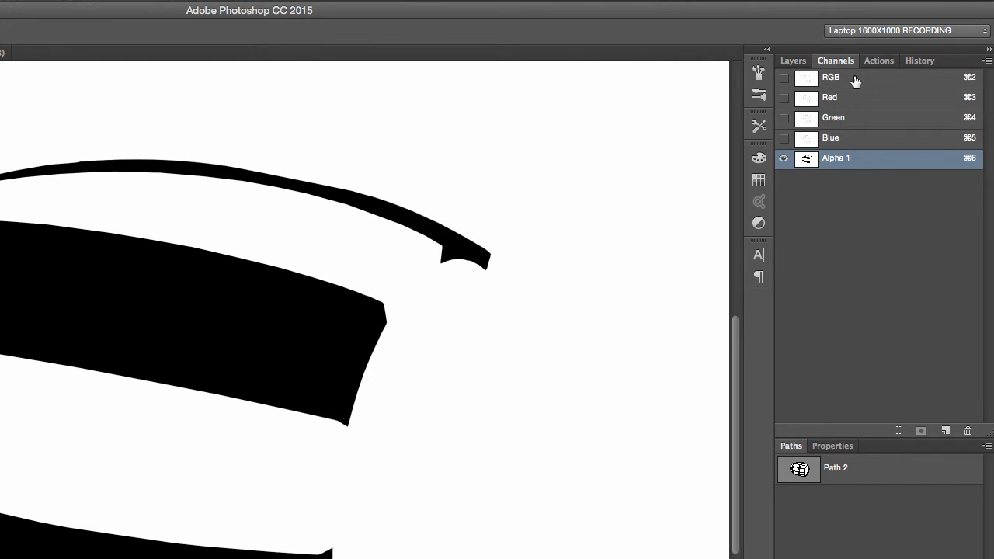
pyautogui.click(783, 78)
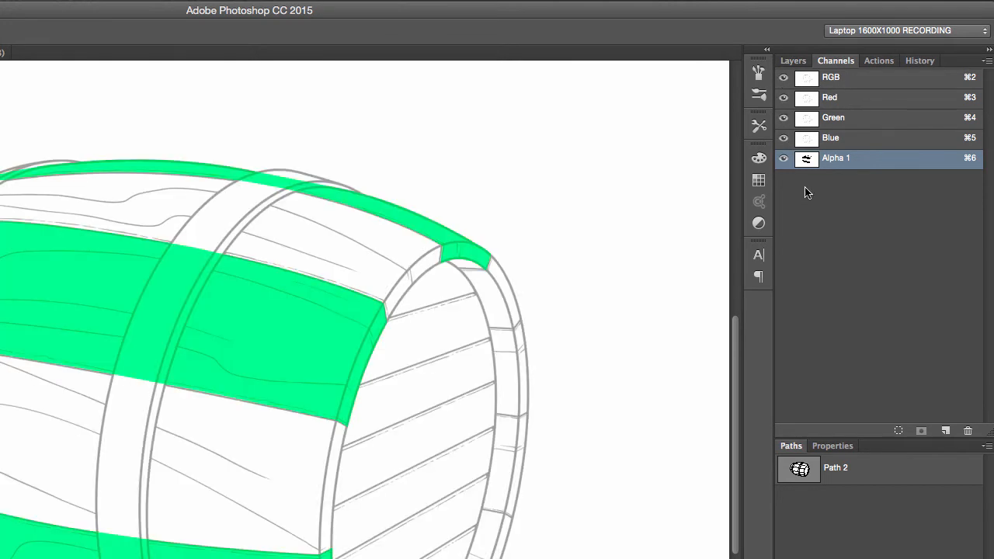
pyautogui.moveTo(808, 163)
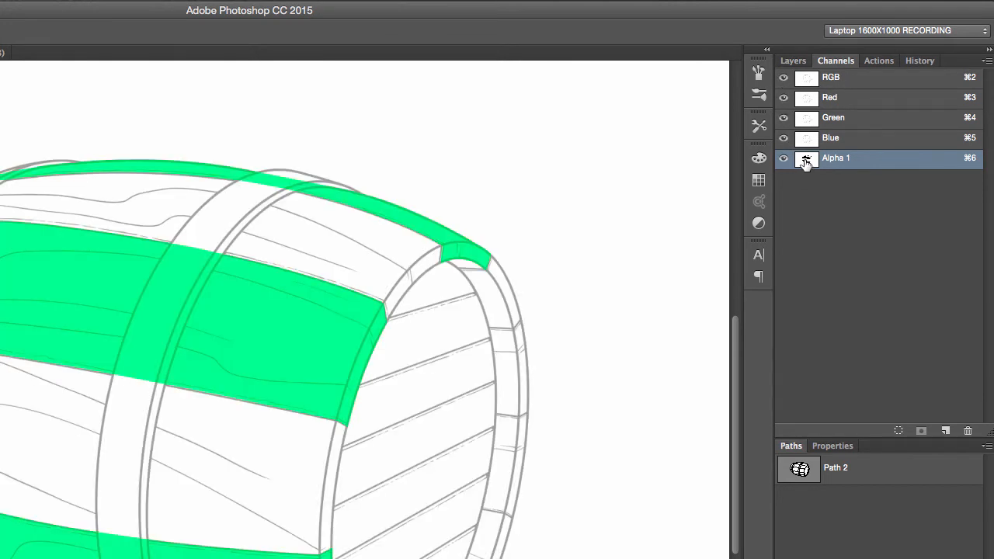
# Rename Alpha 1 to Planks_01 with a magenta overlay colour at 35% opacity.
pyautogui.doubleClick(806, 159)
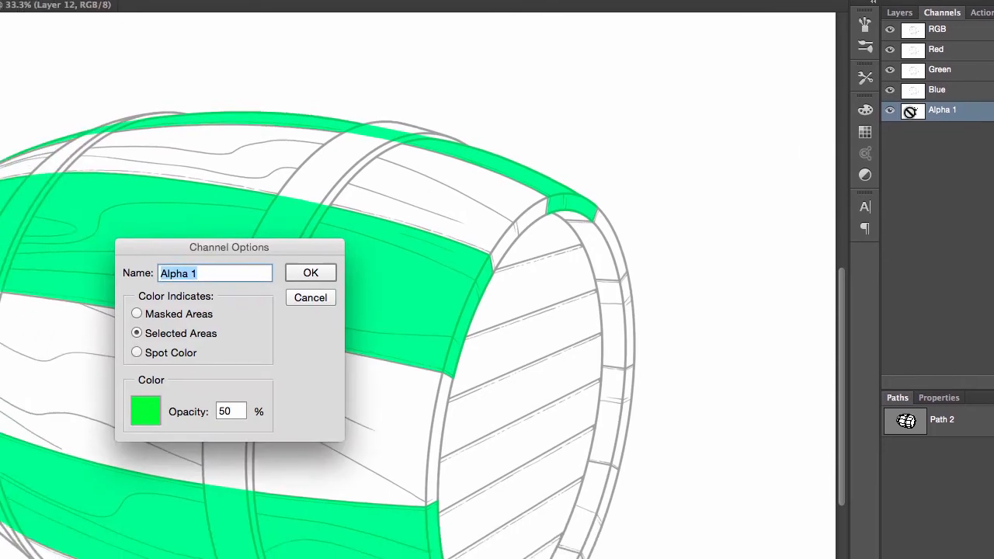
pyautogui.click(153, 411)
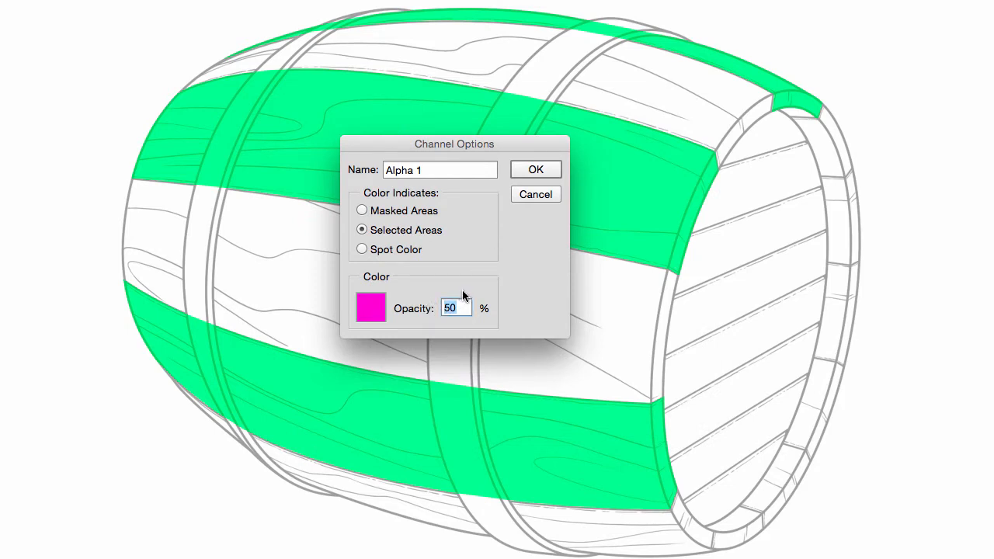
pyautogui.write('35')
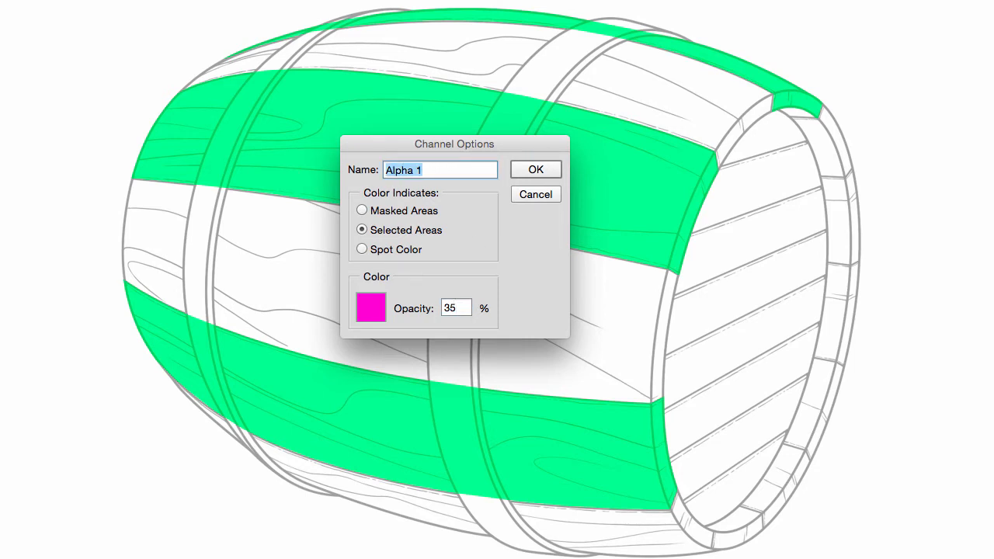
pyautogui.write('Planks_')
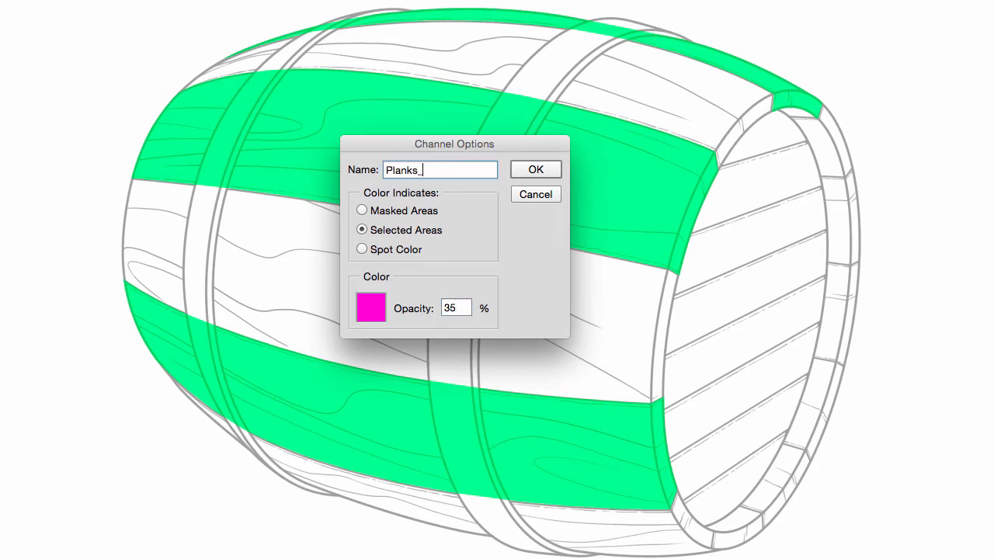
pyautogui.write('01')
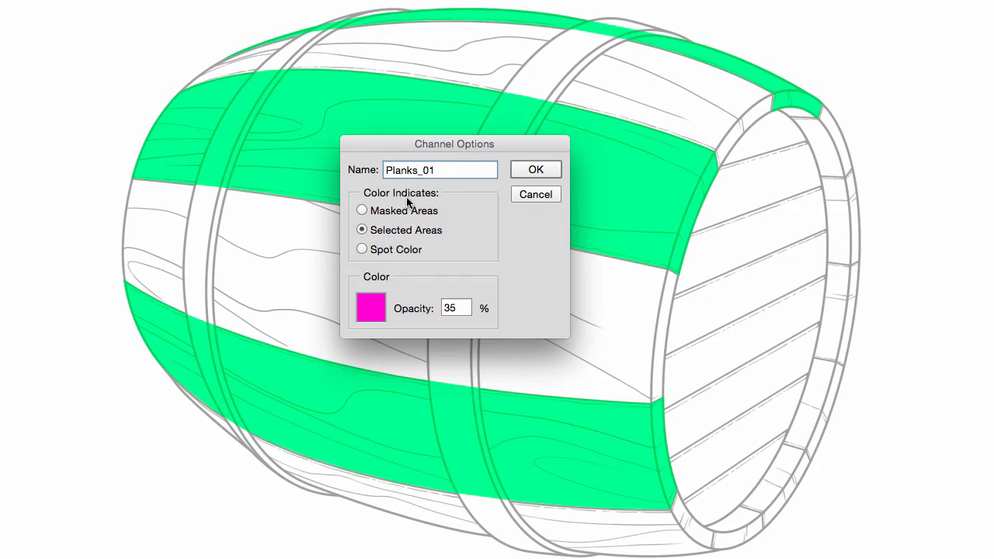
pyautogui.moveTo(379, 251)
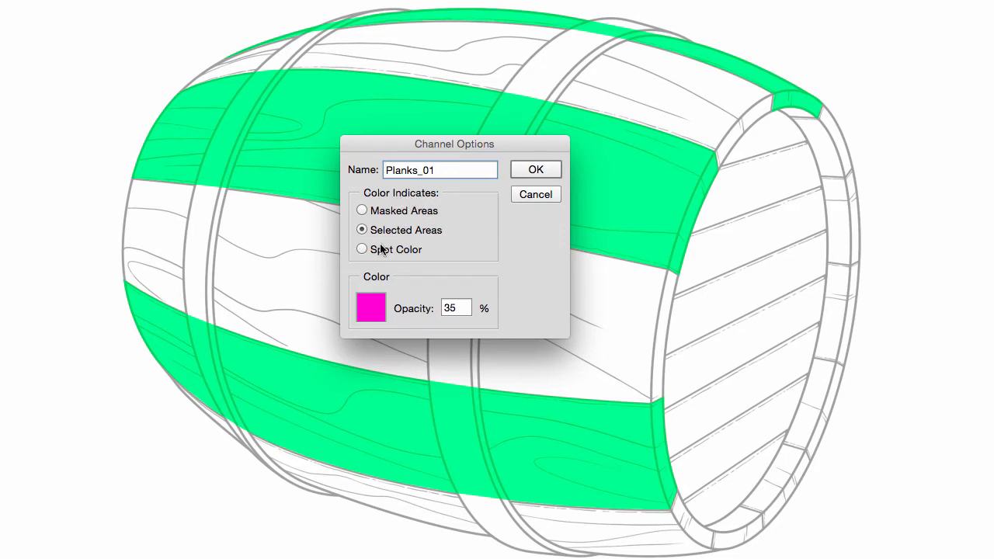
pyautogui.moveTo(537, 170)
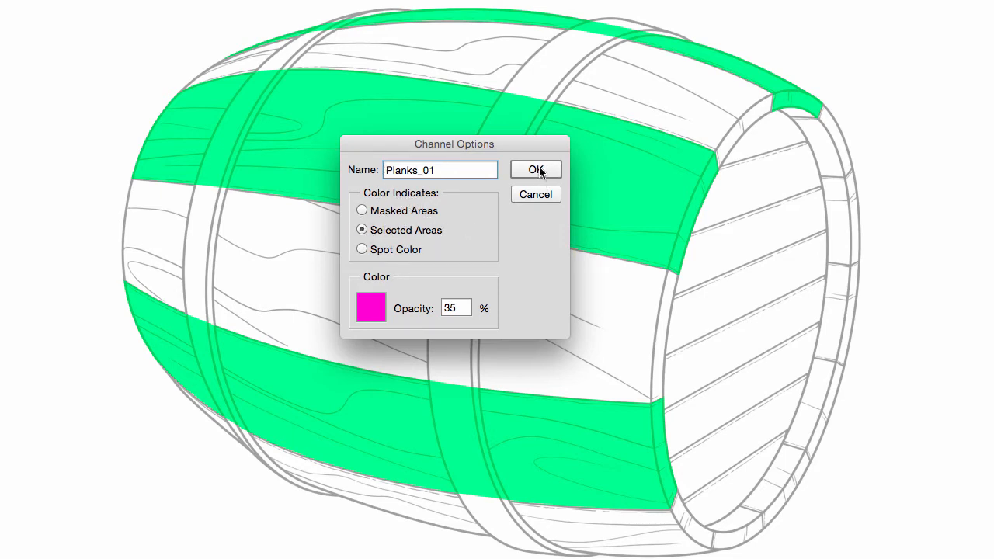
pyautogui.click(536, 169)
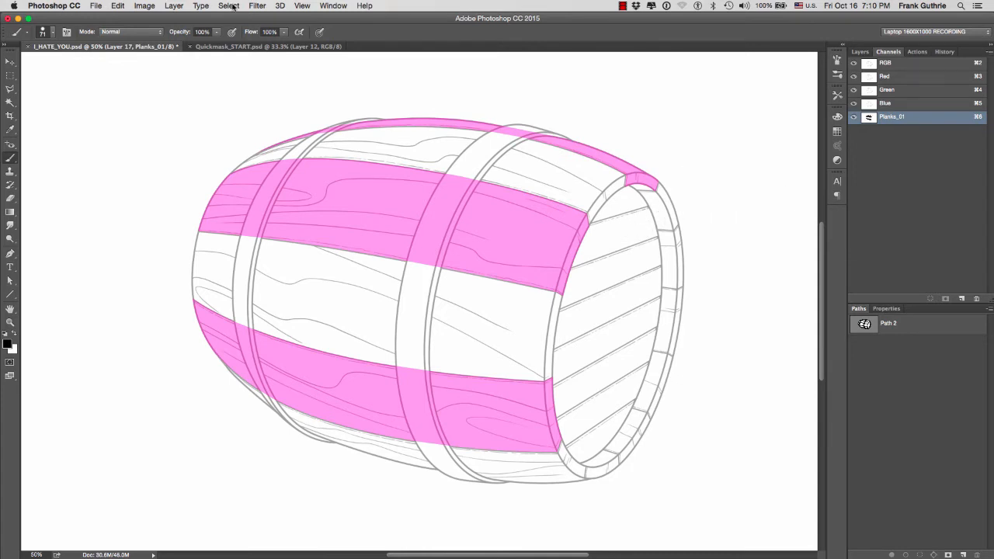
# Show the Planks_01 channel as a pink overlay together with the barrel drawing.
pyautogui.click(227, 6)
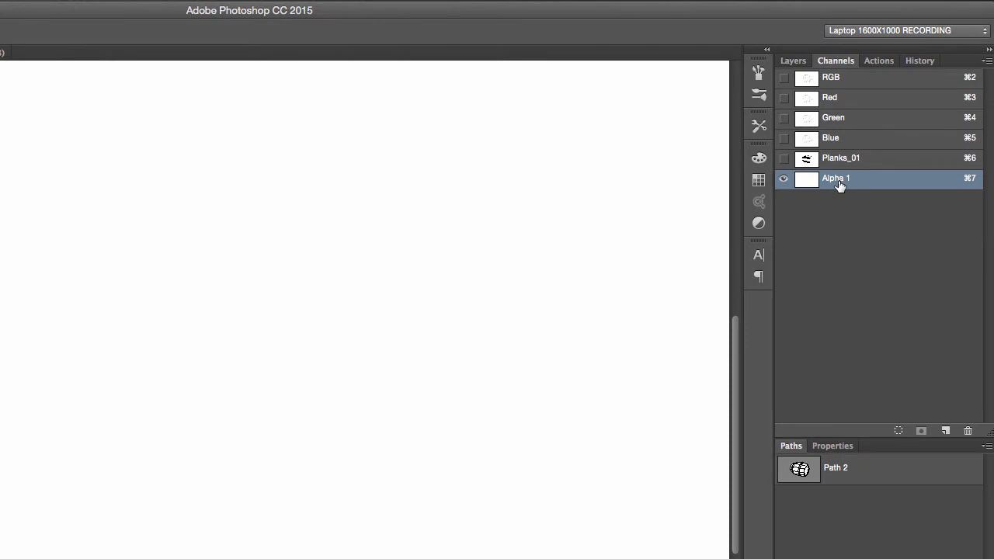
pyautogui.moveTo(783, 190)
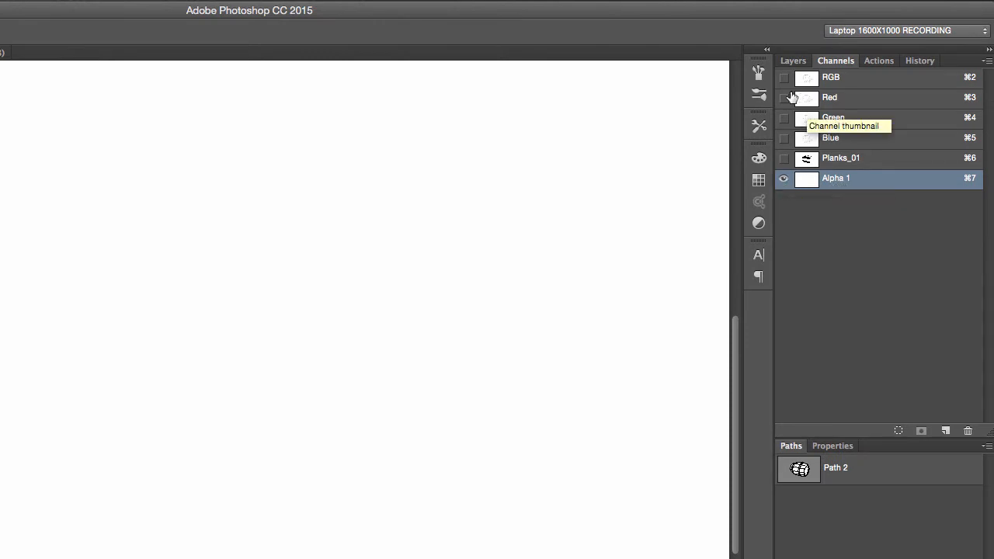
pyautogui.click(783, 77)
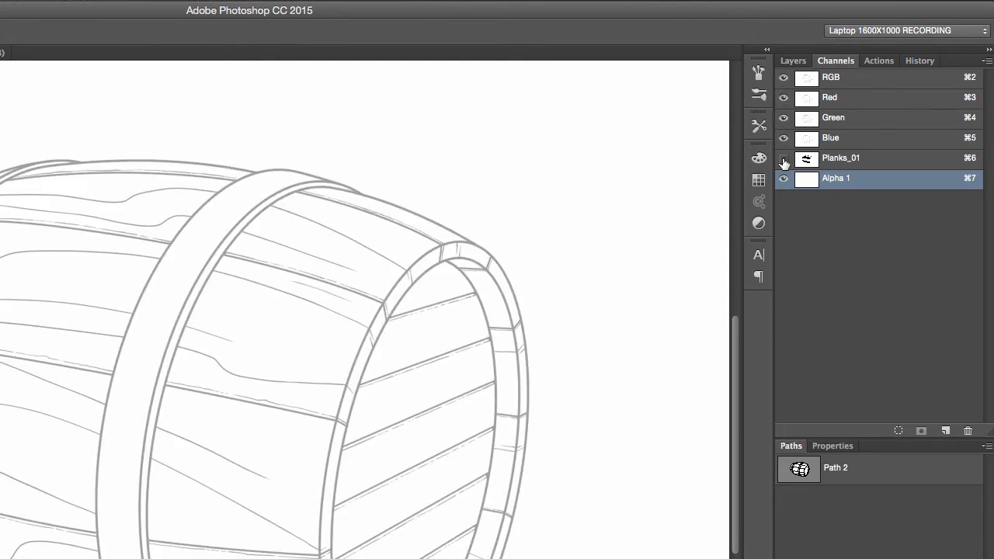
pyautogui.click(783, 159)
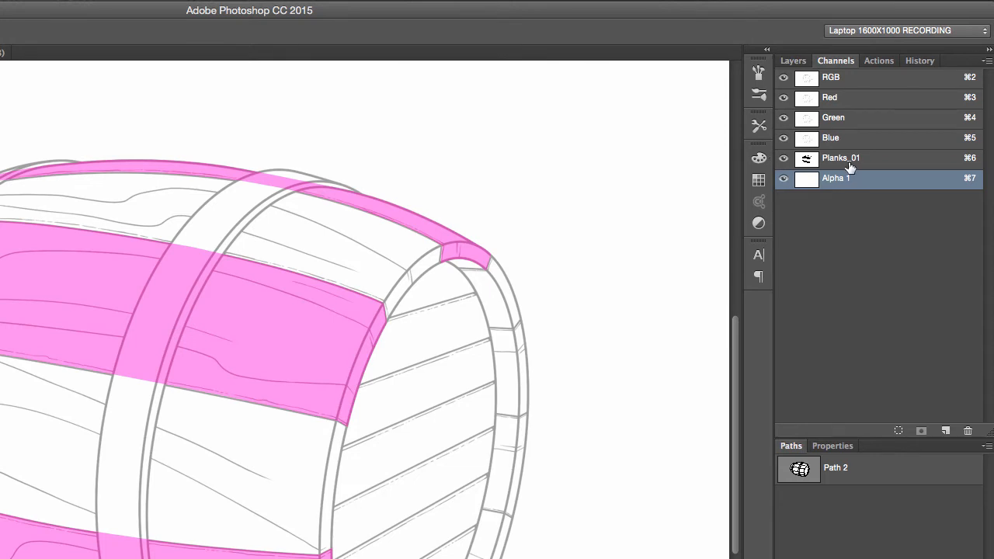
pyautogui.moveTo(870, 163)
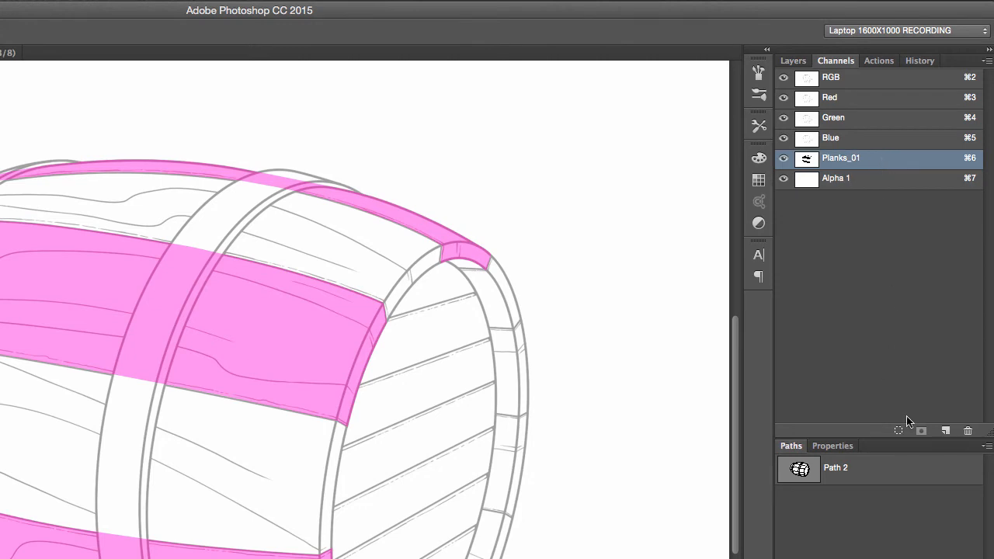
pyautogui.moveTo(898, 432)
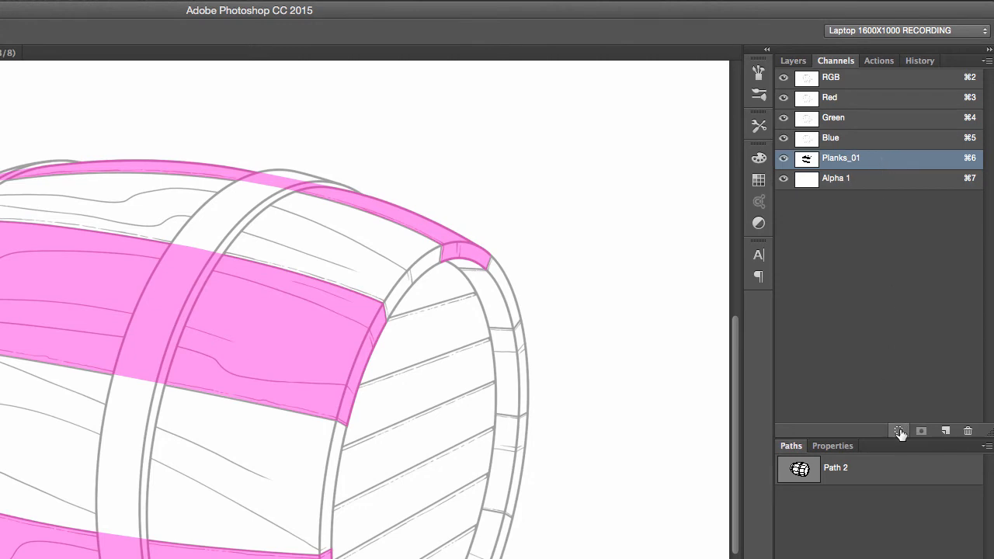
pyautogui.moveTo(898, 432)
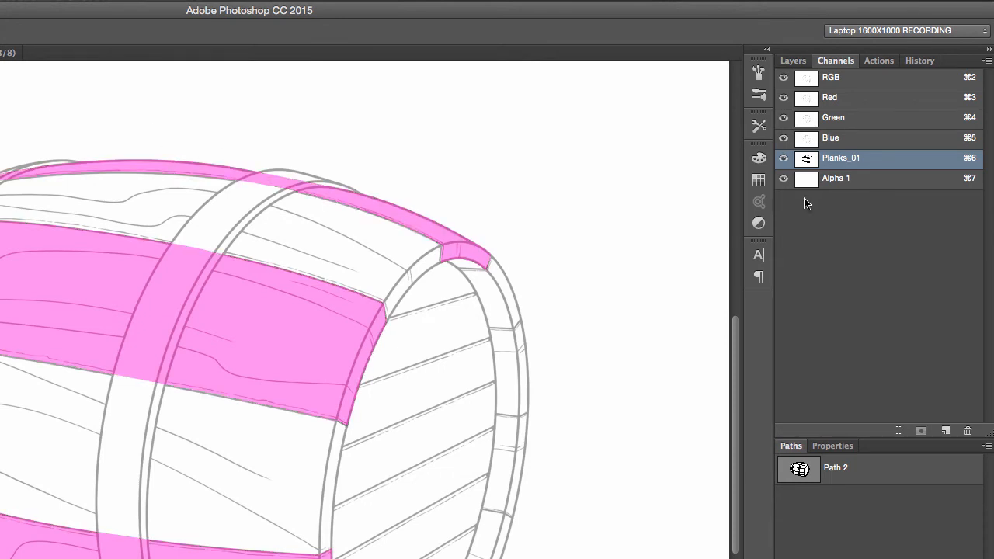
pyautogui.moveTo(805, 183)
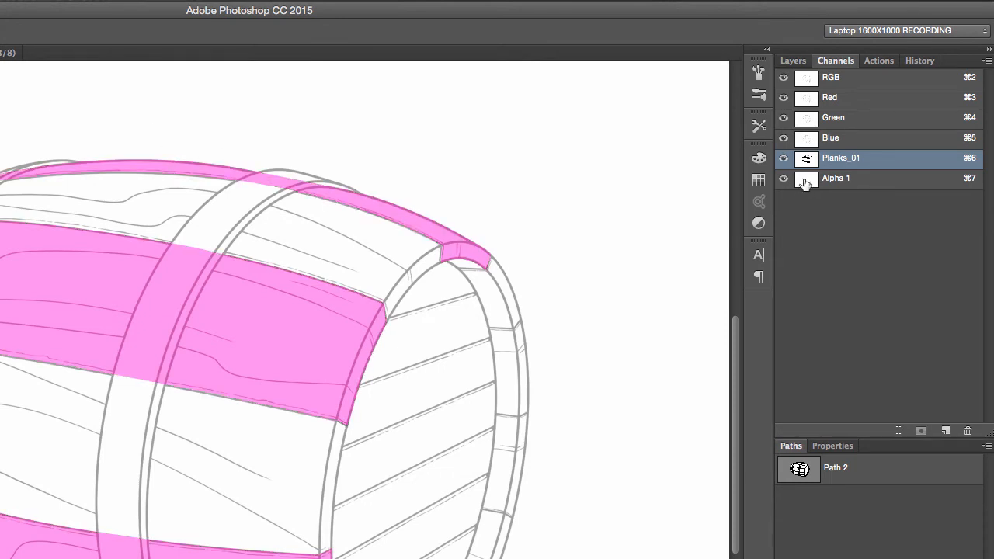
pyautogui.moveTo(806, 164)
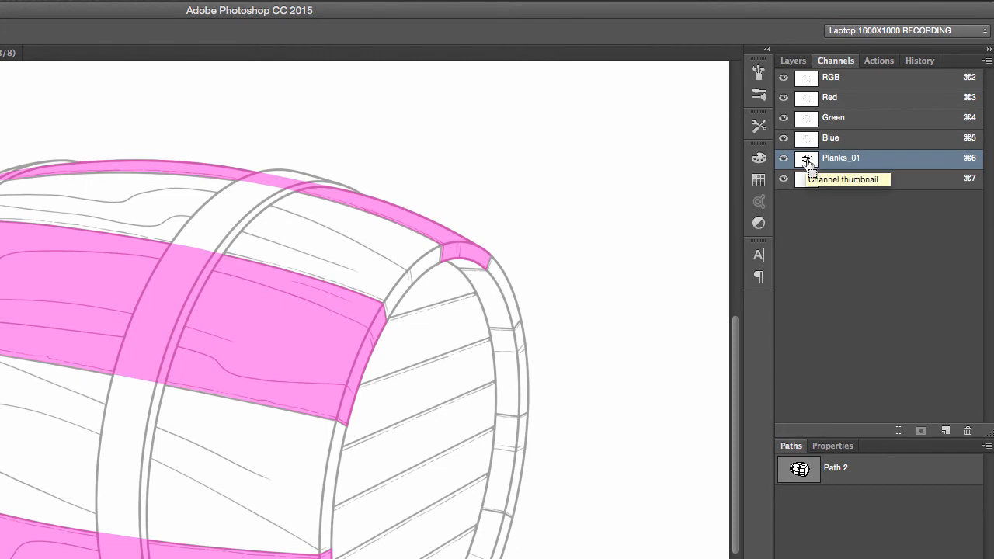
# Load Planks_01 as a selection and make Alpha 1 the active channel for painting.
pyautogui.click(808, 159)
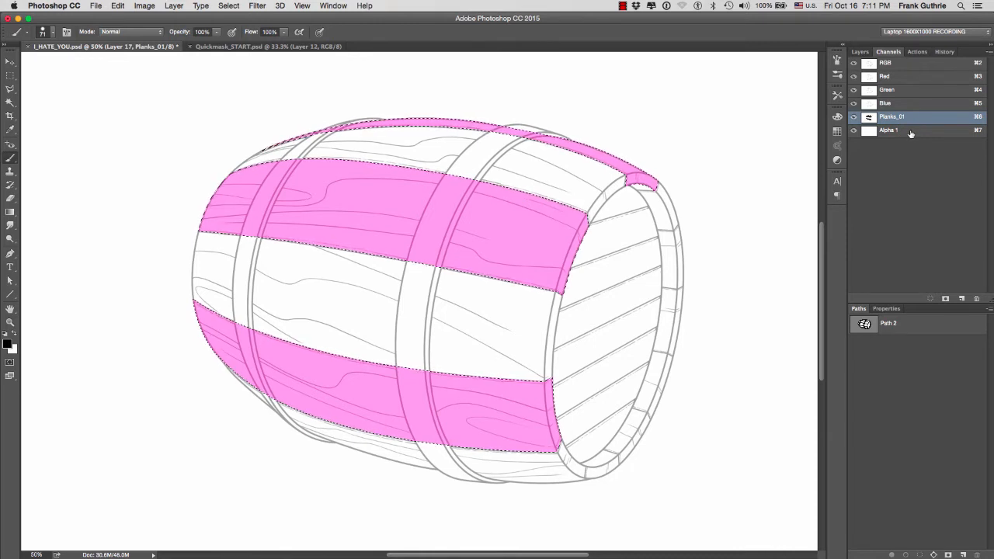
pyautogui.click(888, 130)
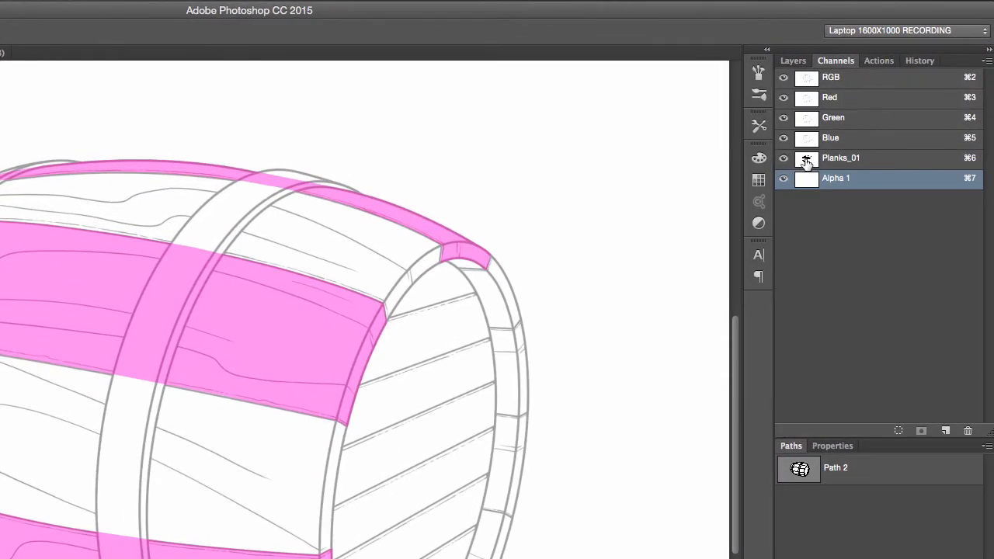
pyautogui.moveTo(806, 165)
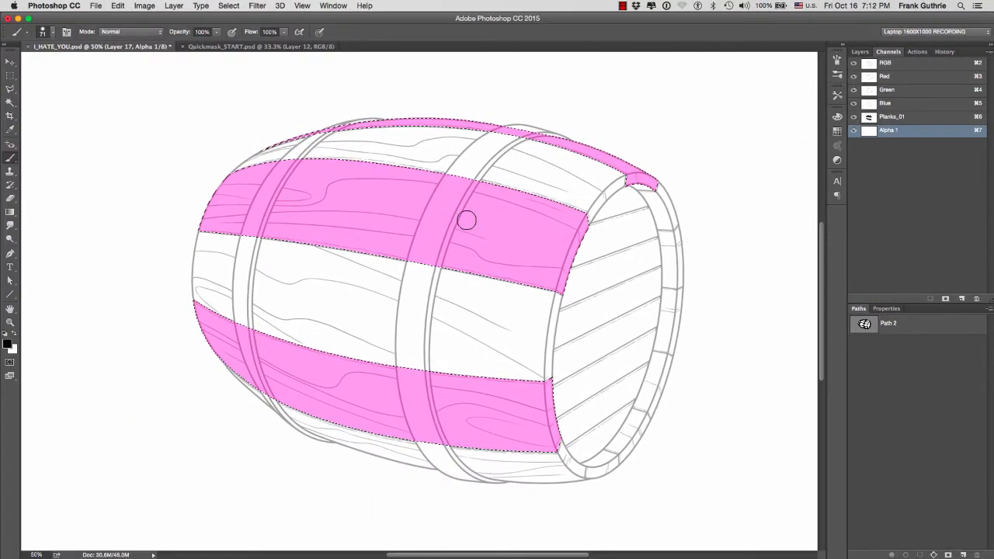
pyautogui.moveTo(443, 144)
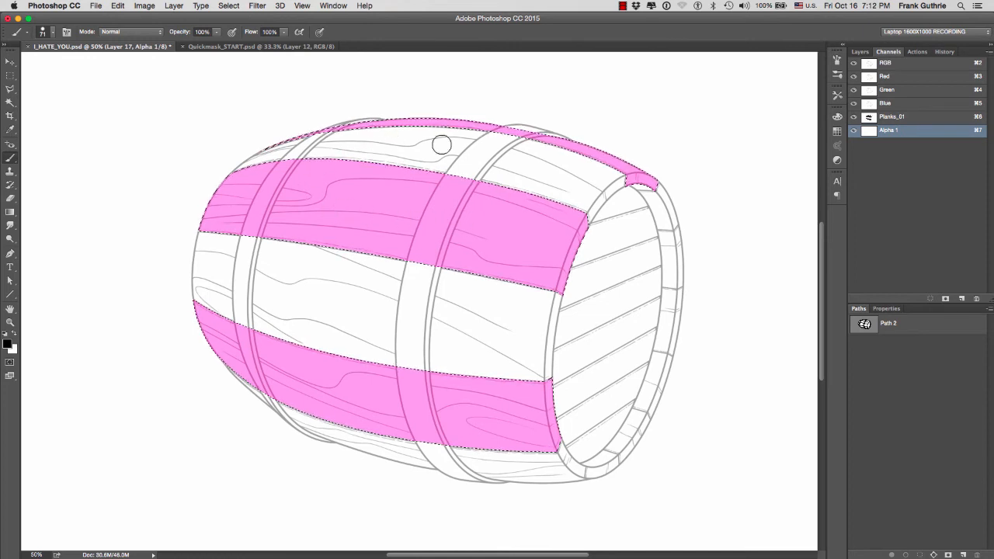
pyautogui.moveTo(519, 183)
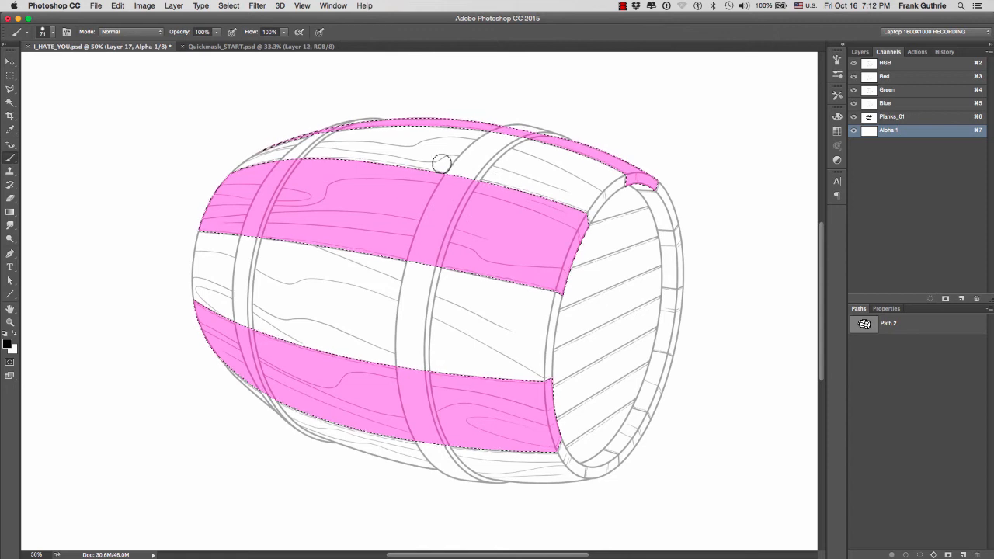
pyautogui.moveTo(361, 304)
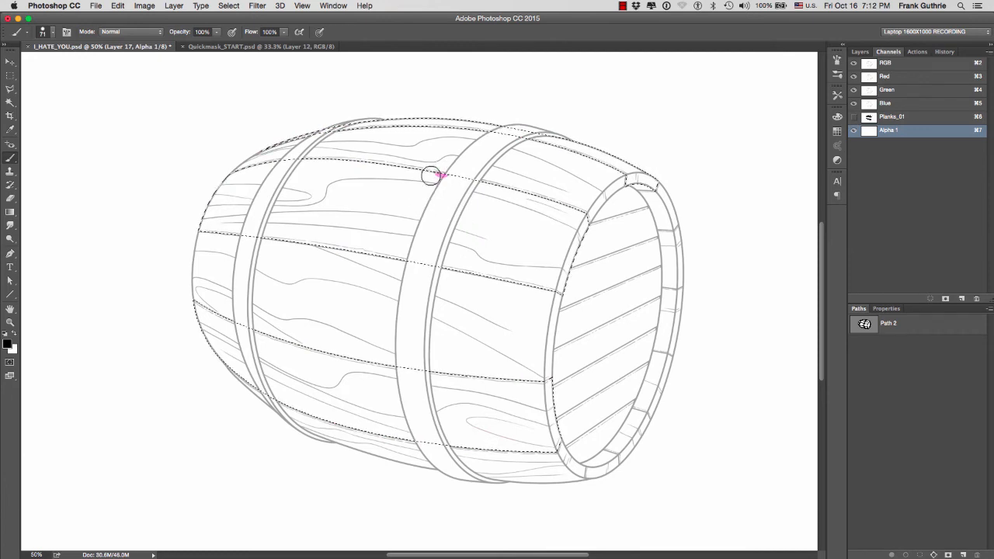
# Paint the next plank and the top plank pink into the Alpha 1 channel.
pyautogui.moveTo(432, 177); pyautogui.dragTo(277, 235)
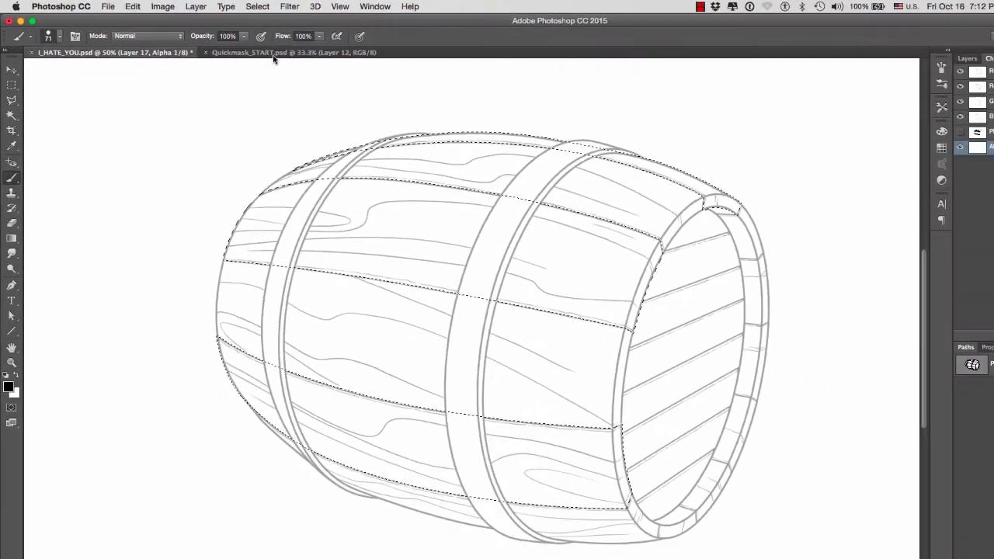
pyautogui.moveTo(420, 163); pyautogui.dragTo(482, 163)
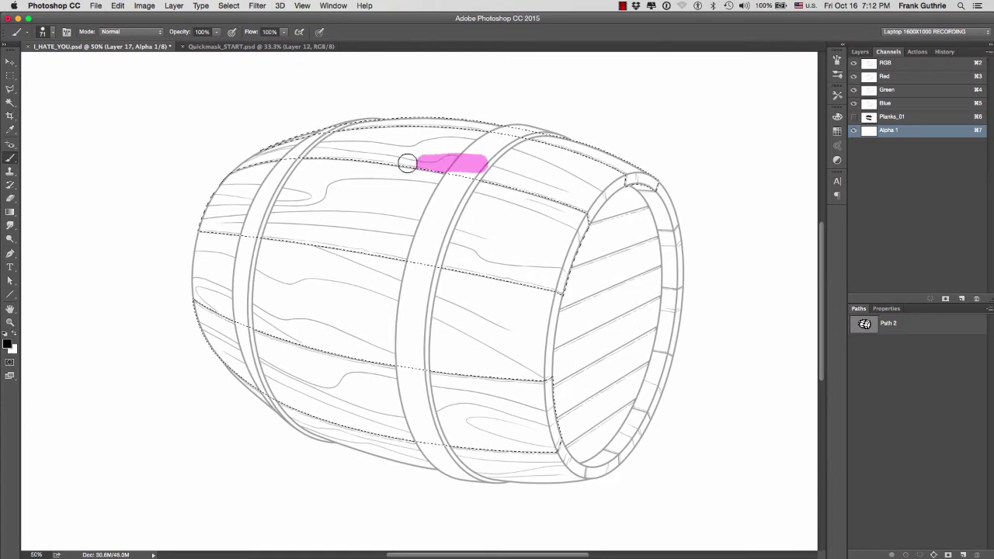
pyautogui.moveTo(407, 163); pyautogui.dragTo(351, 146)
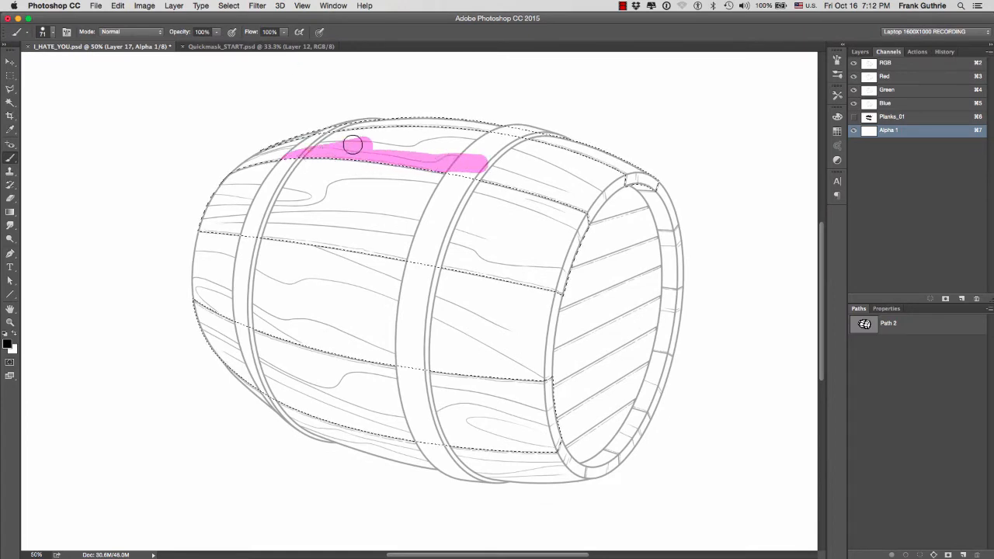
pyautogui.moveTo(352, 146); pyautogui.dragTo(503, 141)
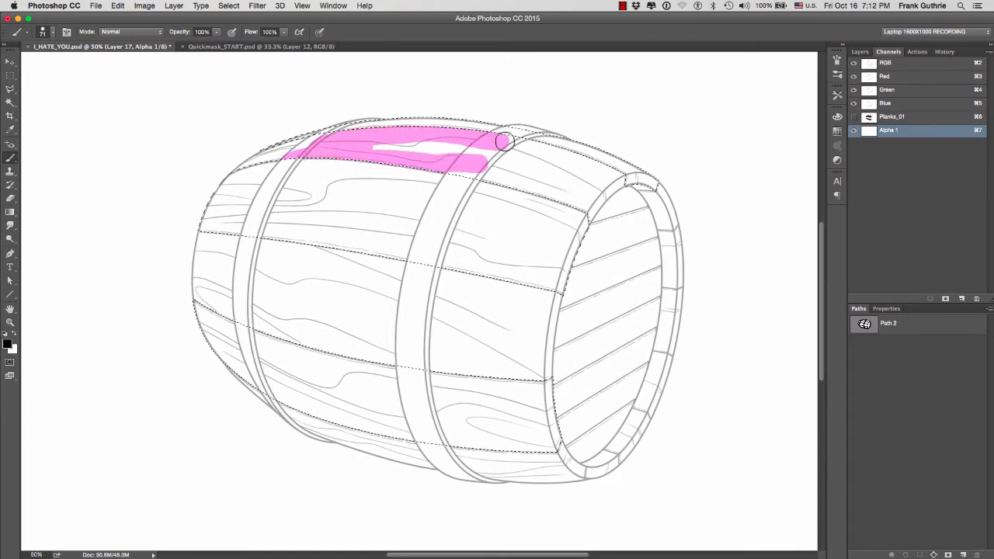
pyautogui.moveTo(500, 141); pyautogui.dragTo(500, 180)
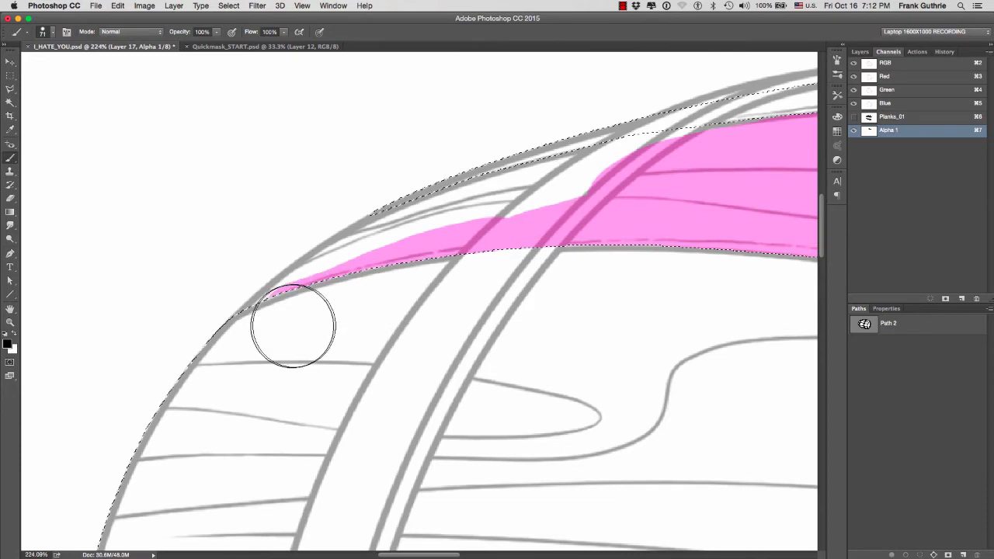
# Fill the narrow plank tip near the barrel edge up to its outline.
pyautogui.moveTo(293, 326); pyautogui.dragTo(303, 310)
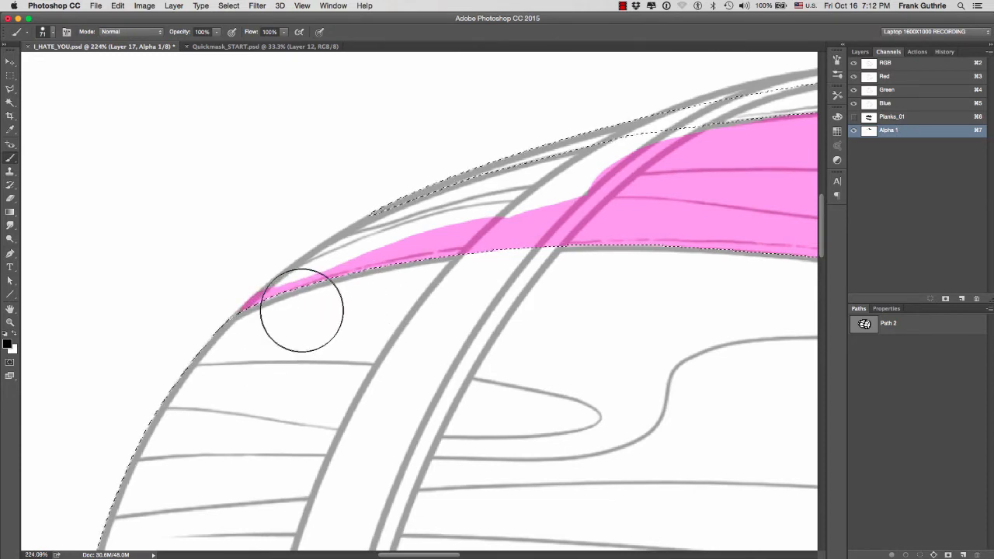
pyautogui.moveTo(303, 311); pyautogui.dragTo(371, 261)
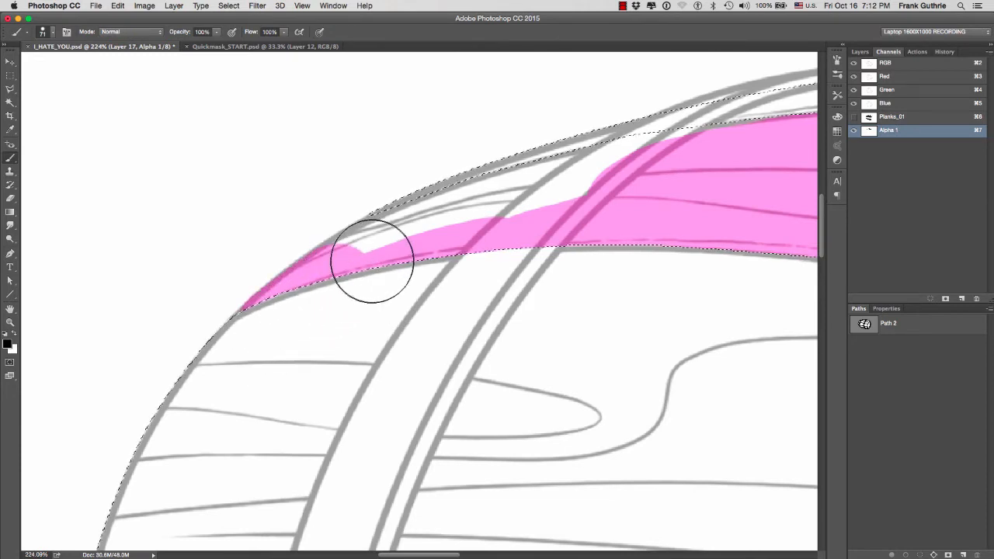
pyautogui.moveTo(373, 261); pyautogui.dragTo(500, 214)
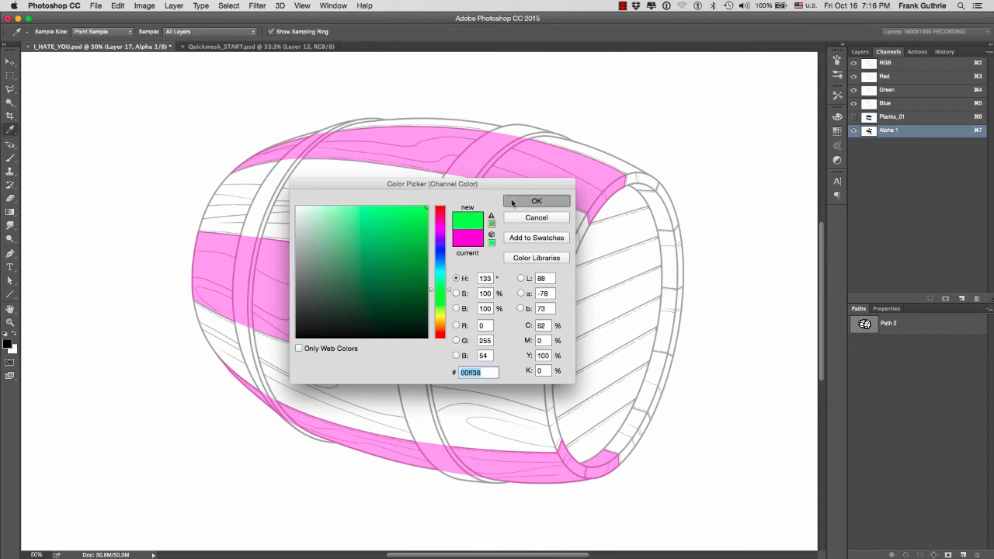
# Give the Alpha 1 overlay a green colour and load the planks channel as a selection.
pyautogui.click(536, 200)
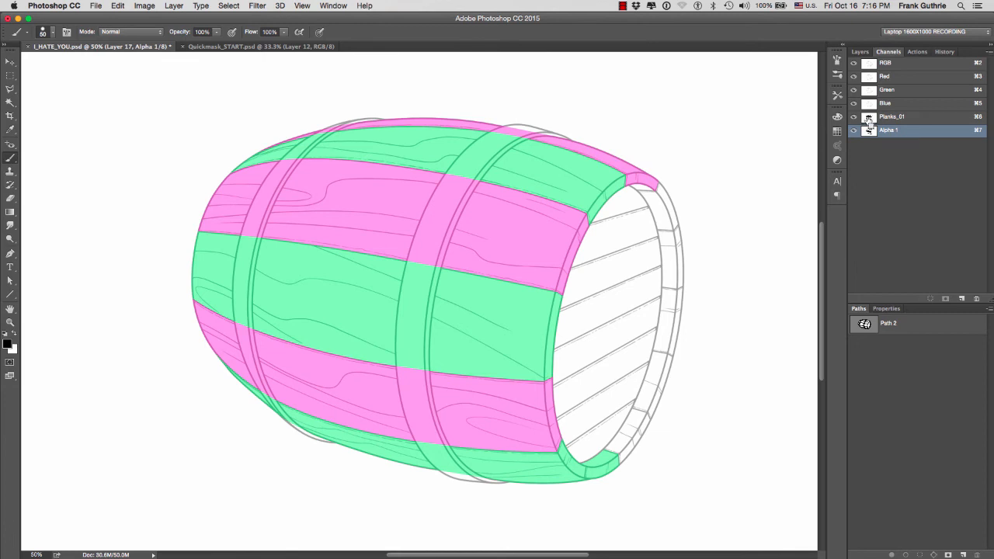
pyautogui.click(228, 6)
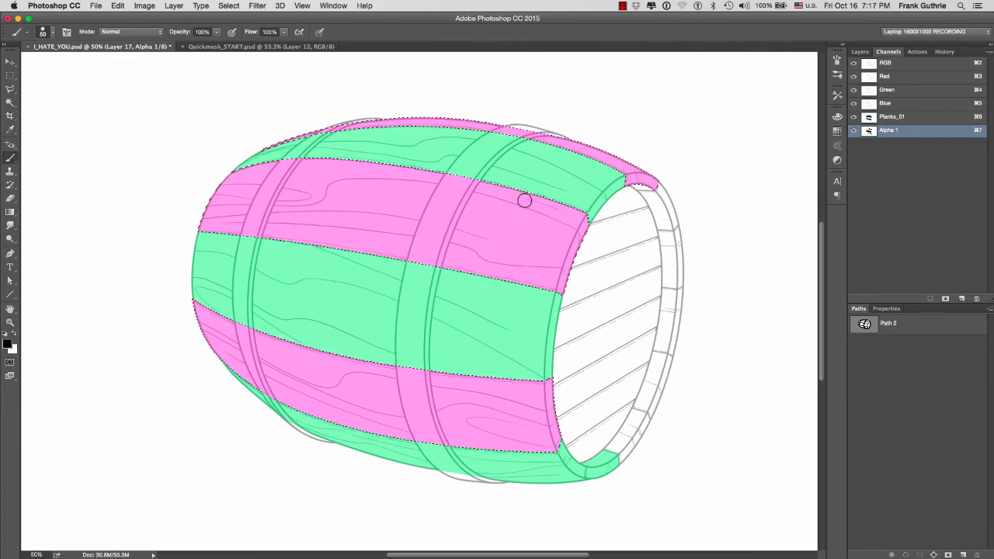
pyautogui.moveTo(519, 211)
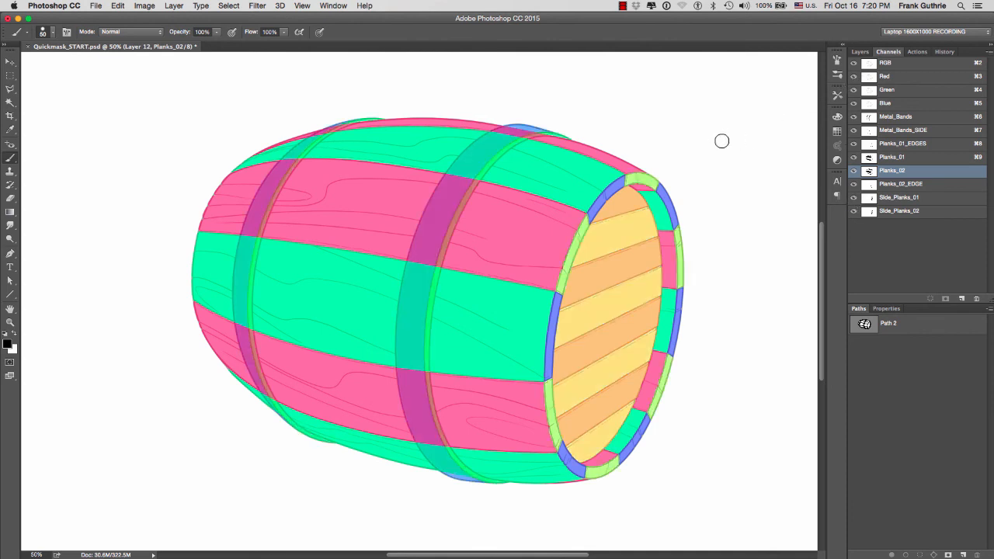
pyautogui.moveTo(699, 143)
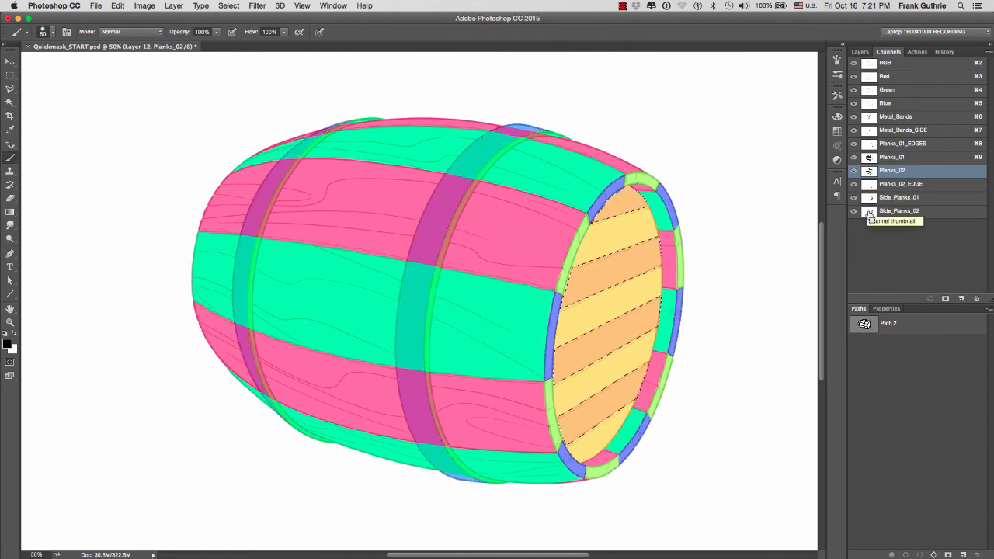
pyautogui.moveTo(762, 185)
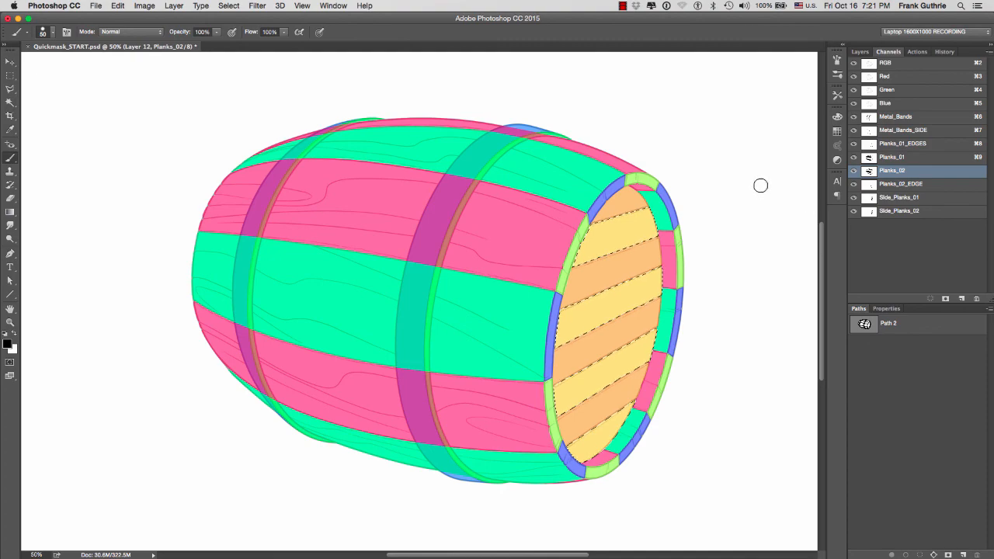